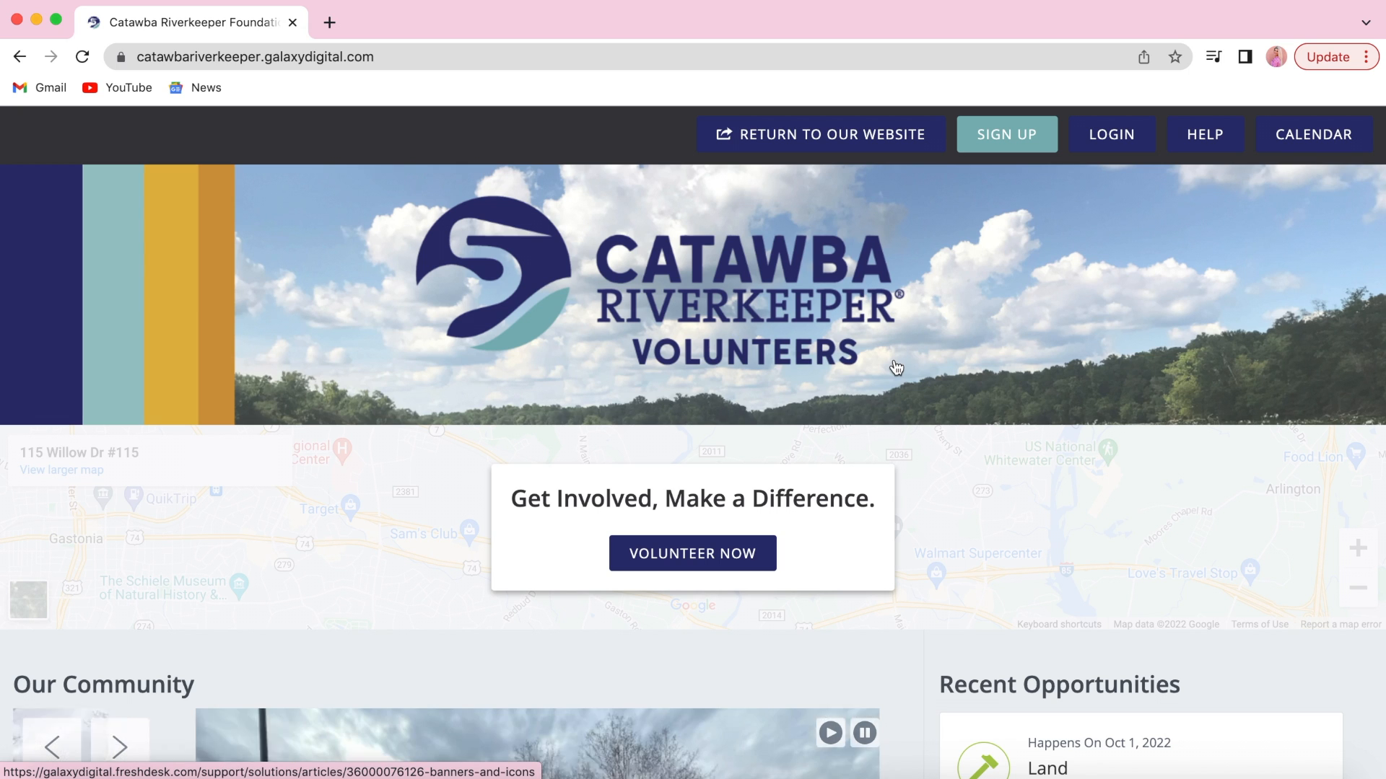
click(1006, 134)
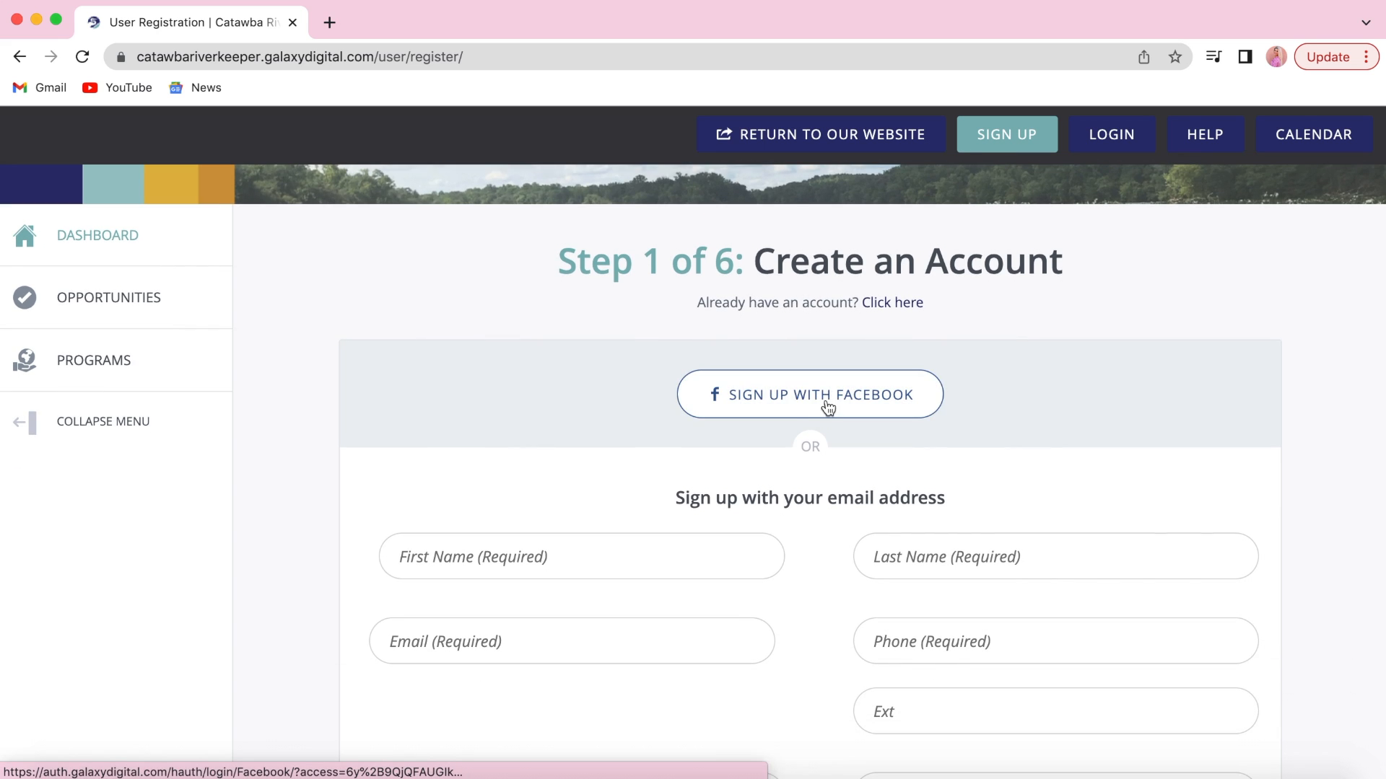
text(Catawb)
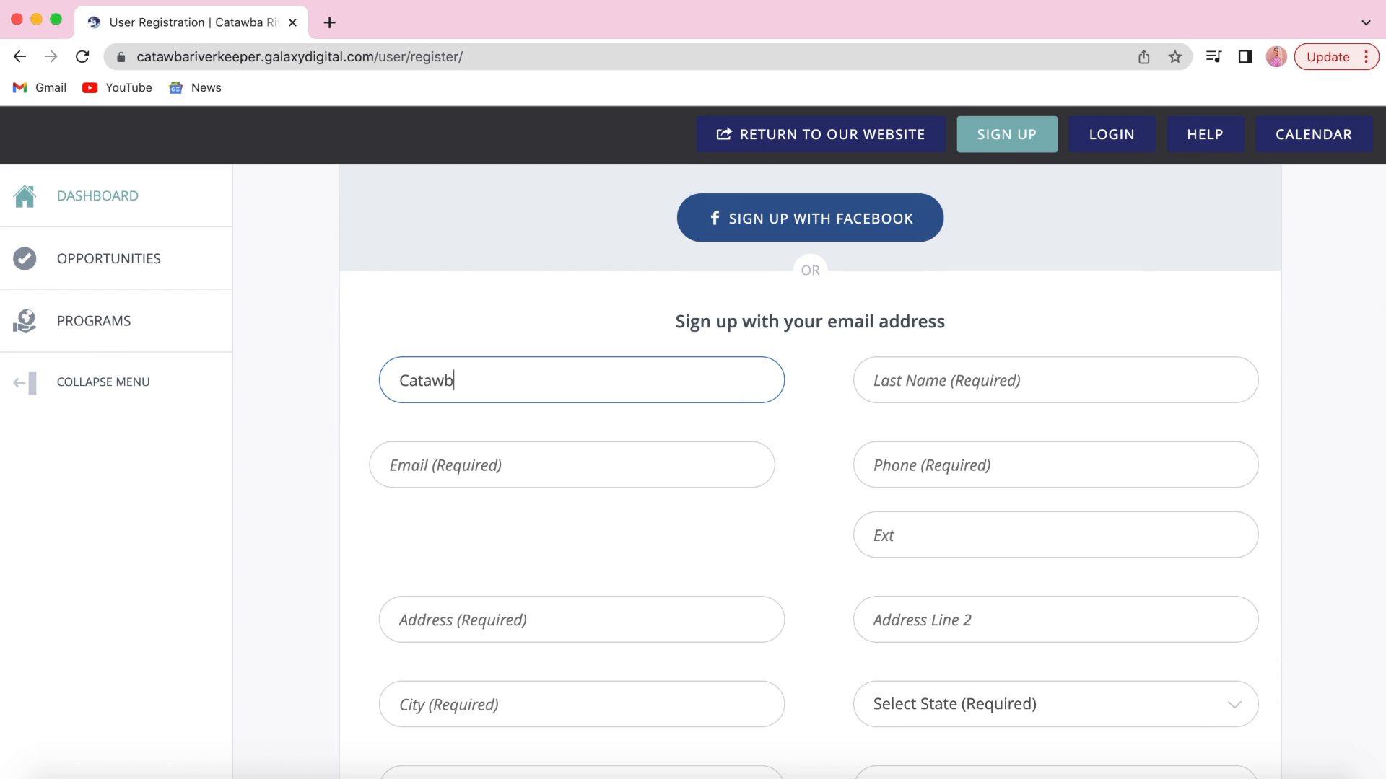
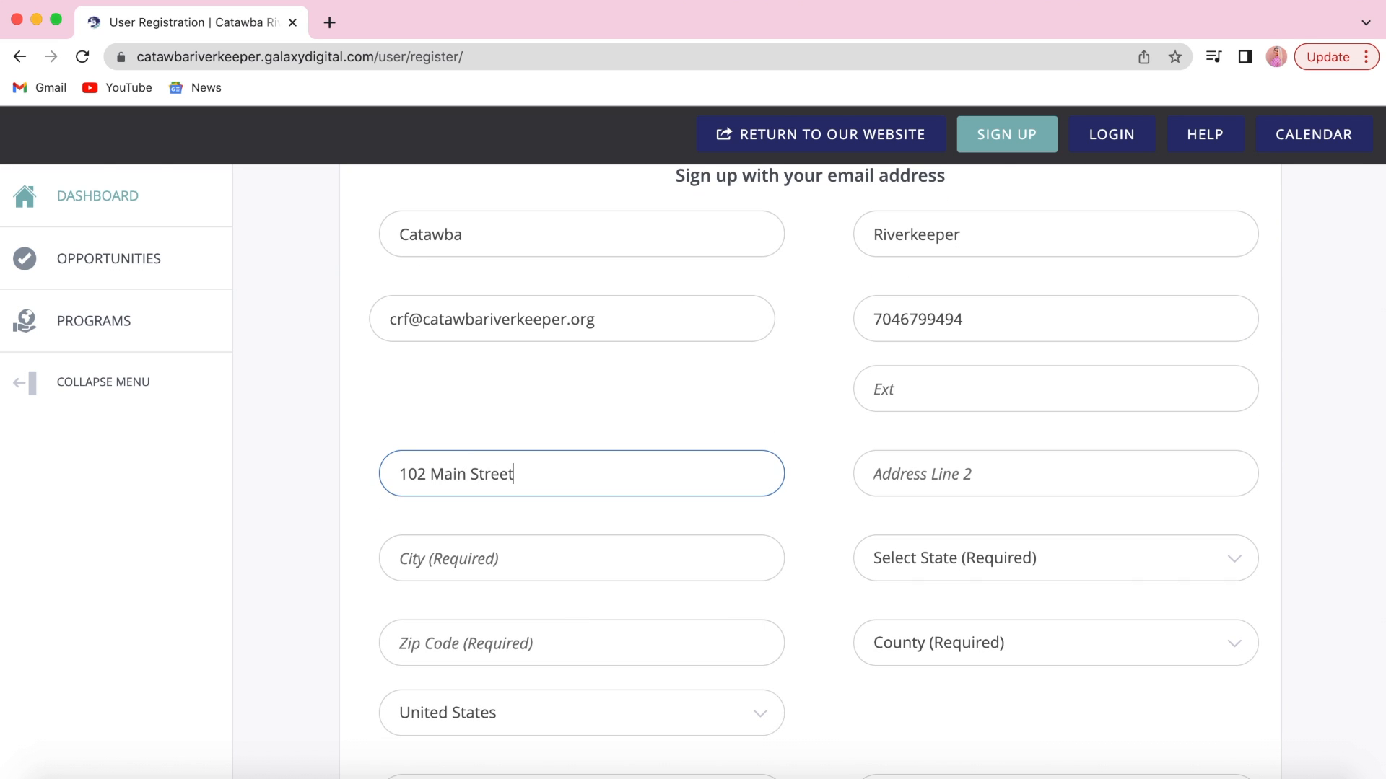
text(McAdenville)
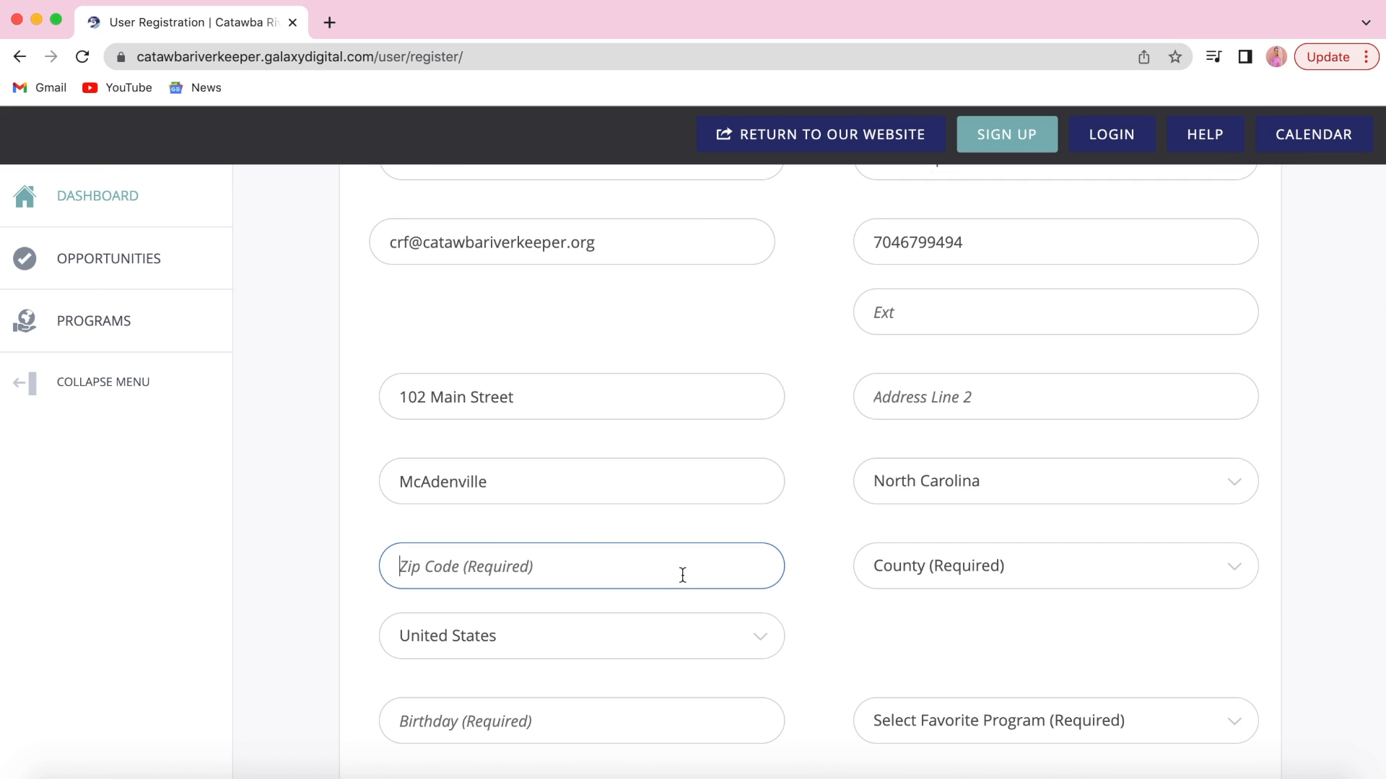
Add zip 28101, a favourite program and 'don't schedule me' availability, then create the account
text(28101)
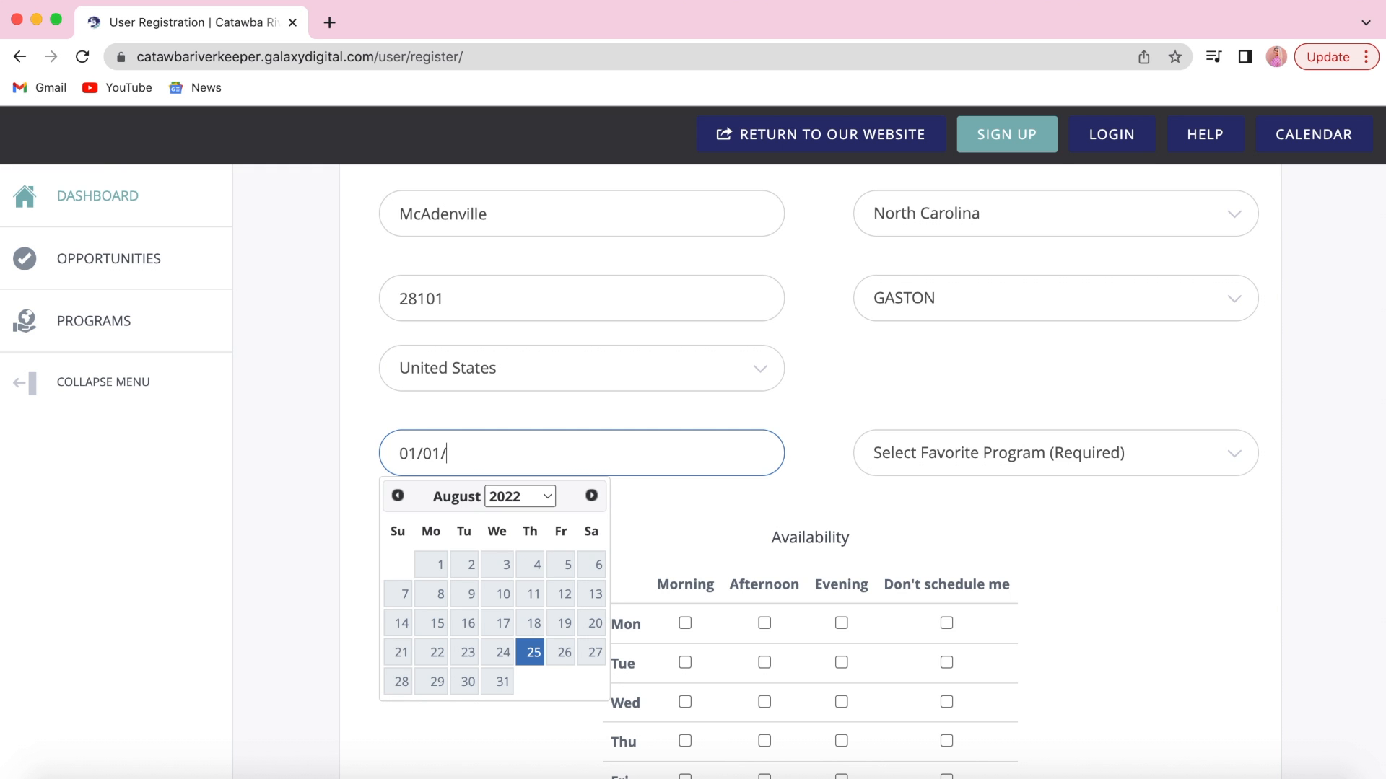
click(1051, 452)
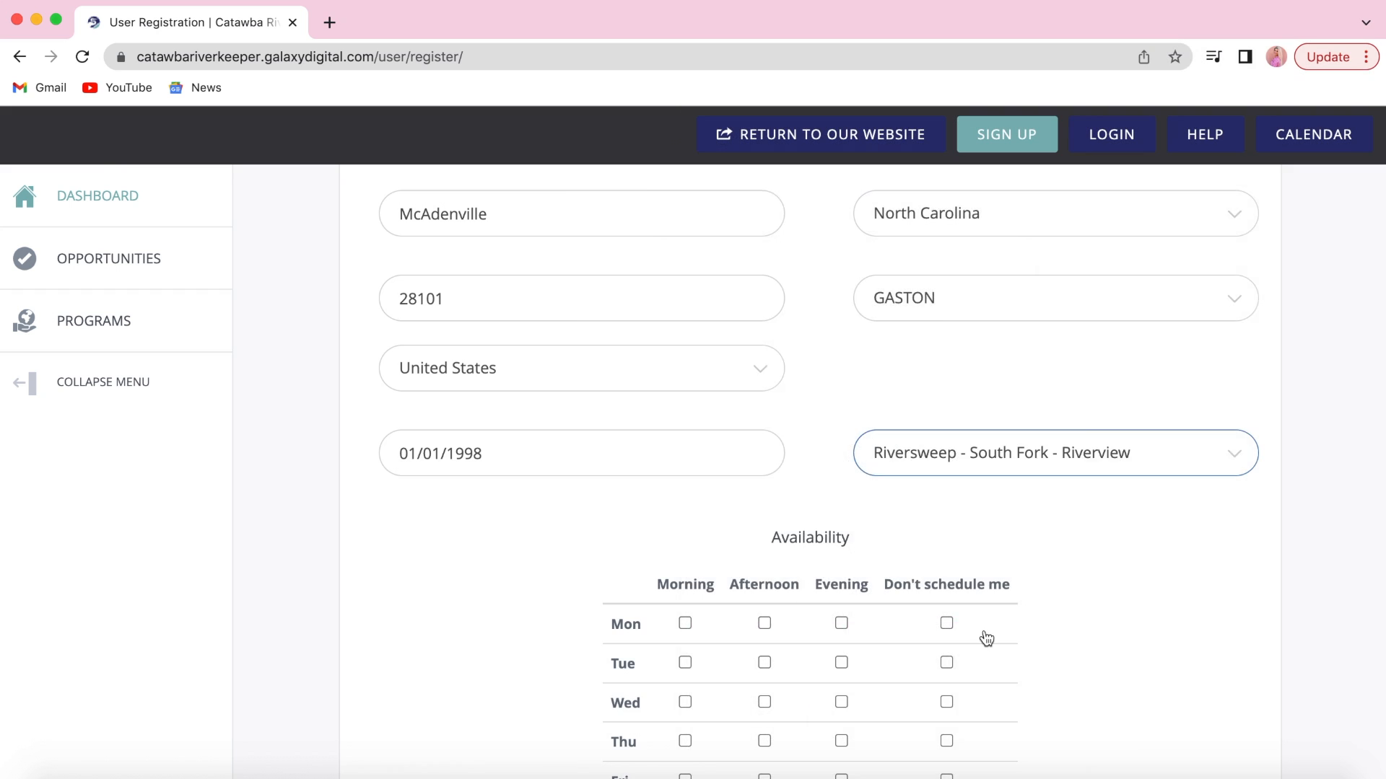
click(685, 306)
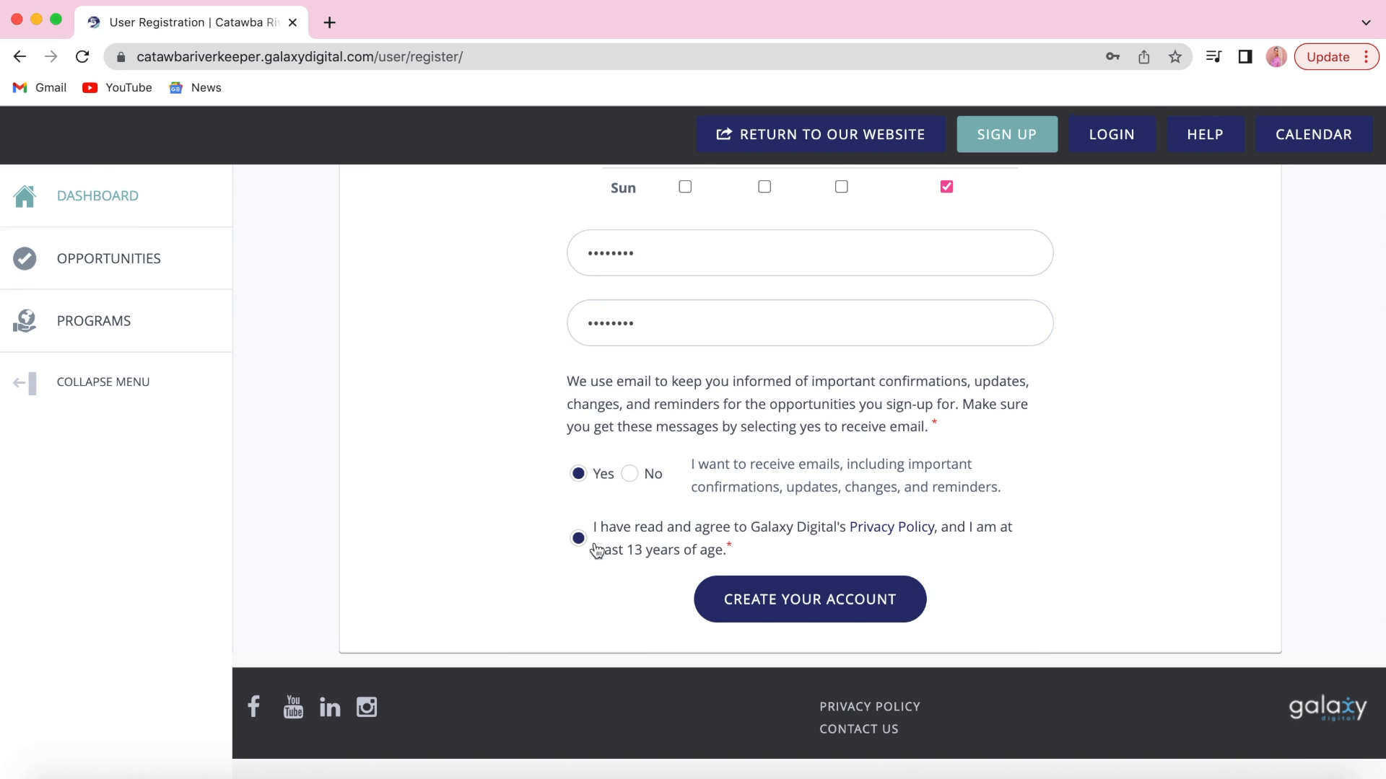
click(809, 599)
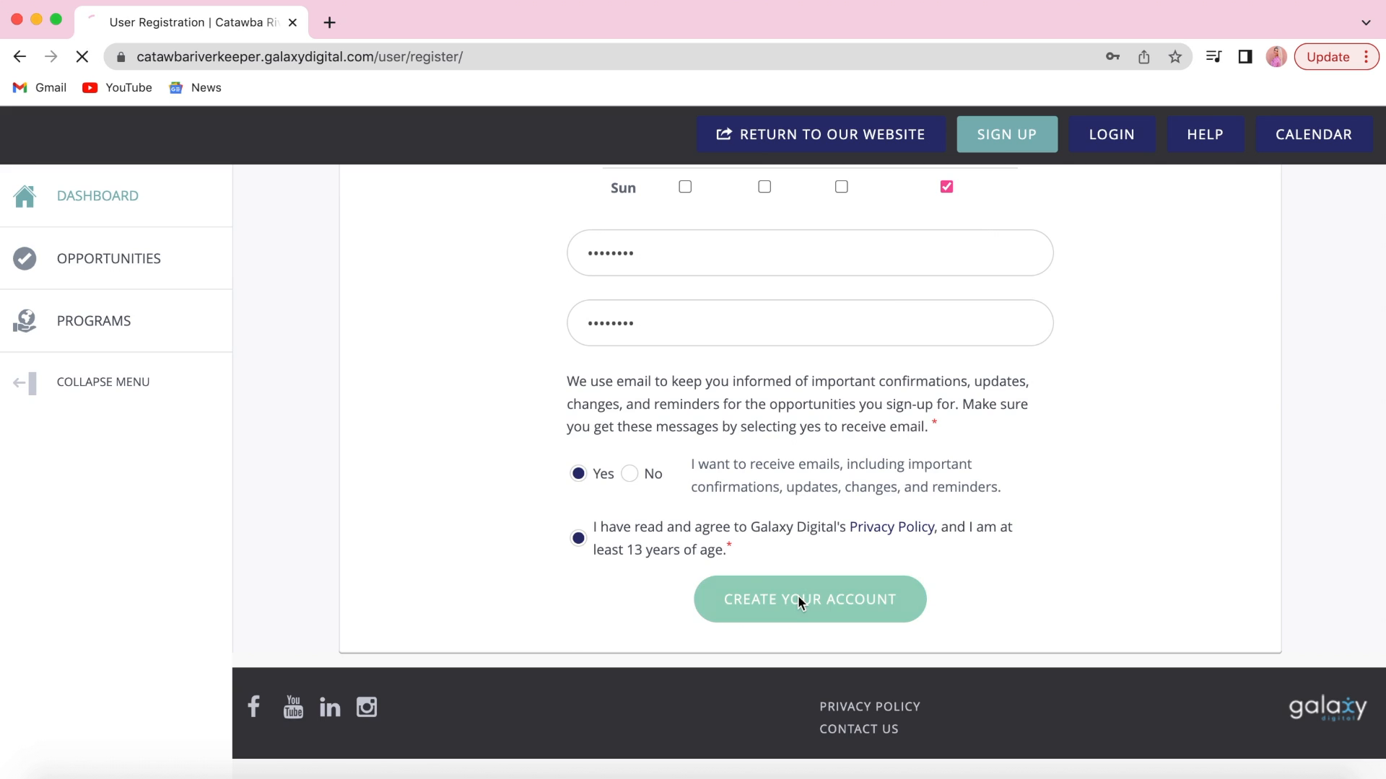
Enter emergency contact Catawba Riverkeeper, relationship Self, and a phone number
click(808, 599)
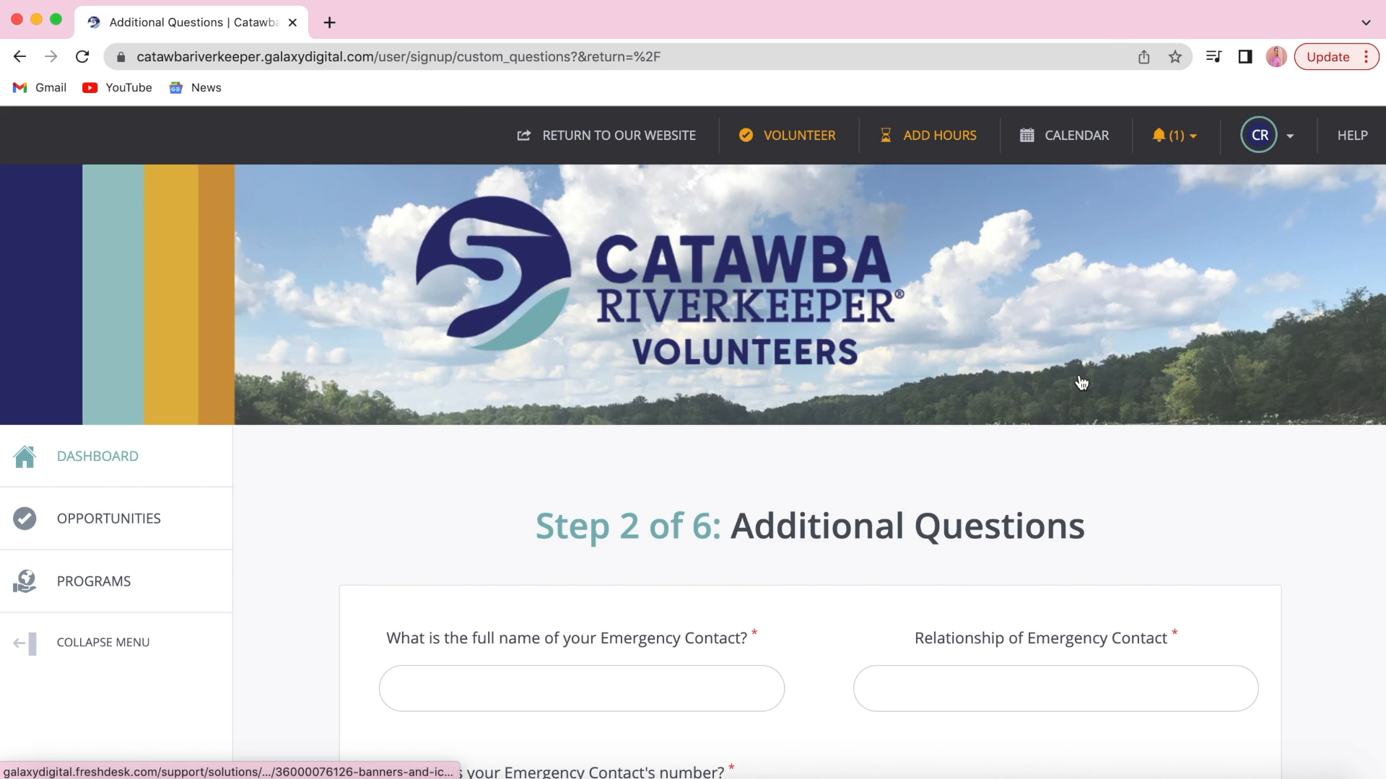
scroll(down, 3)
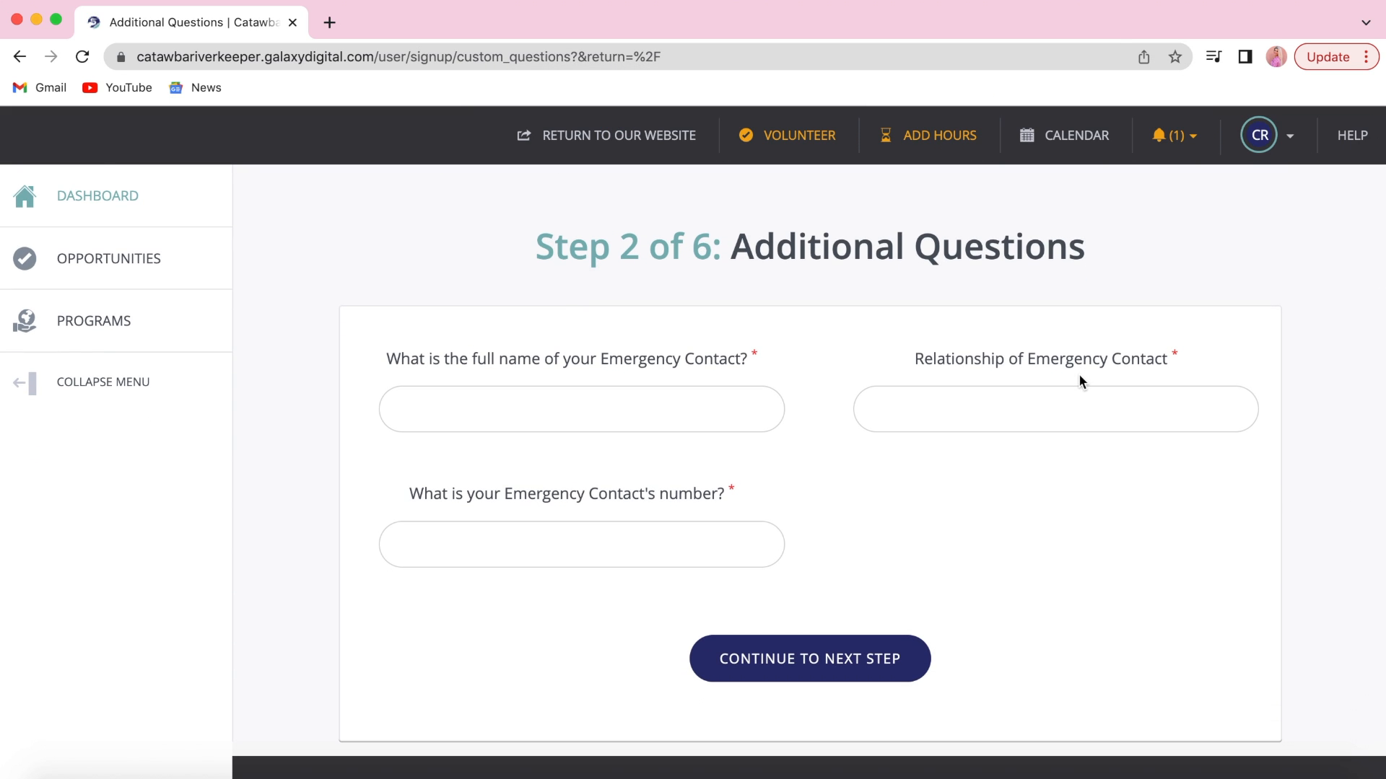
text(Catawba)
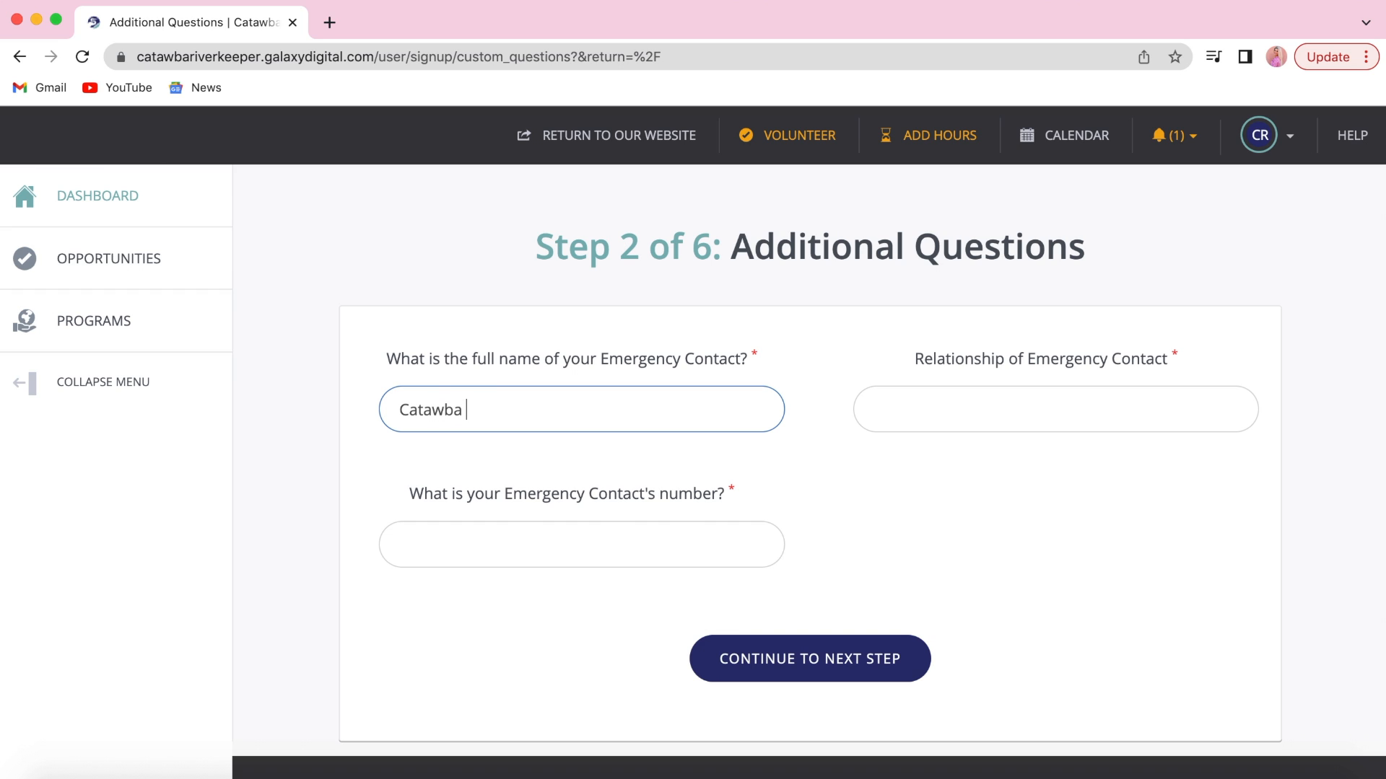
text(Riverkeeper)
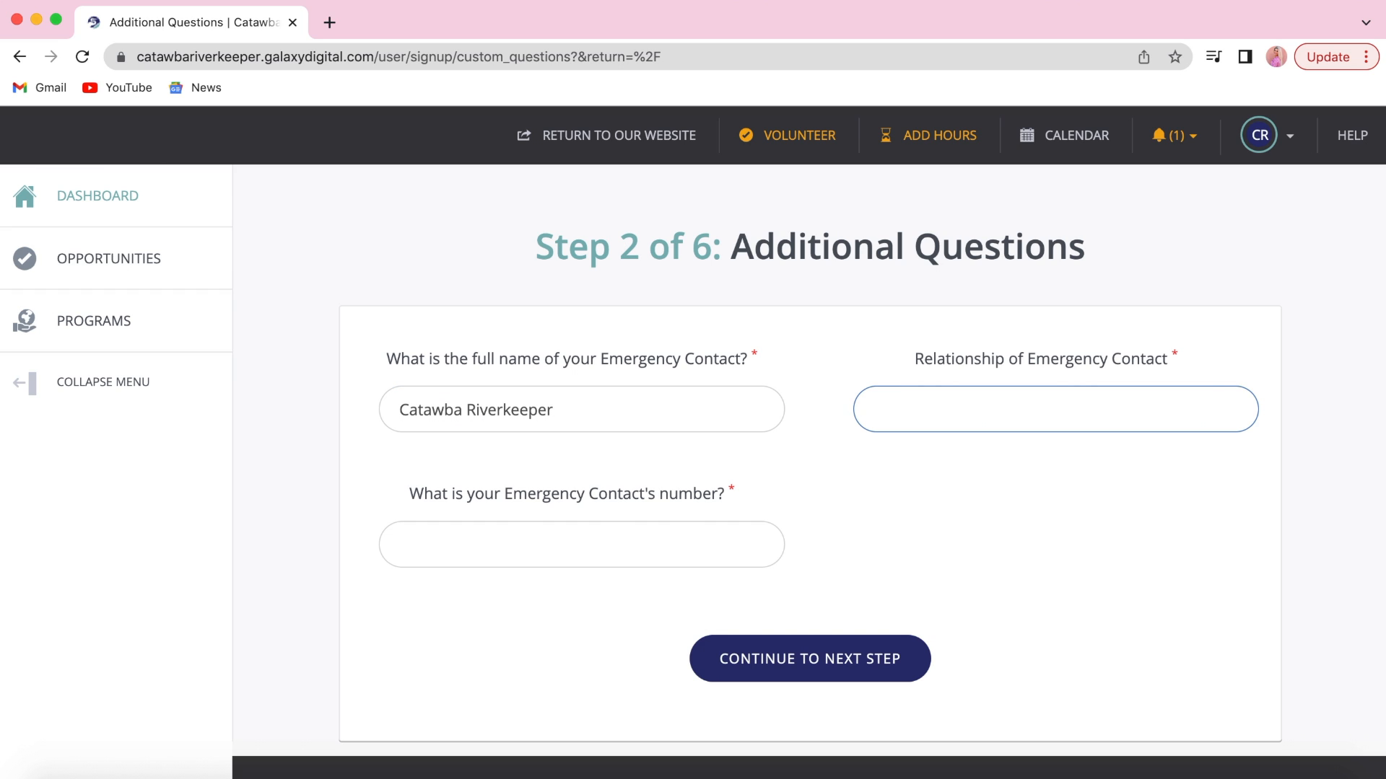
text(70467)
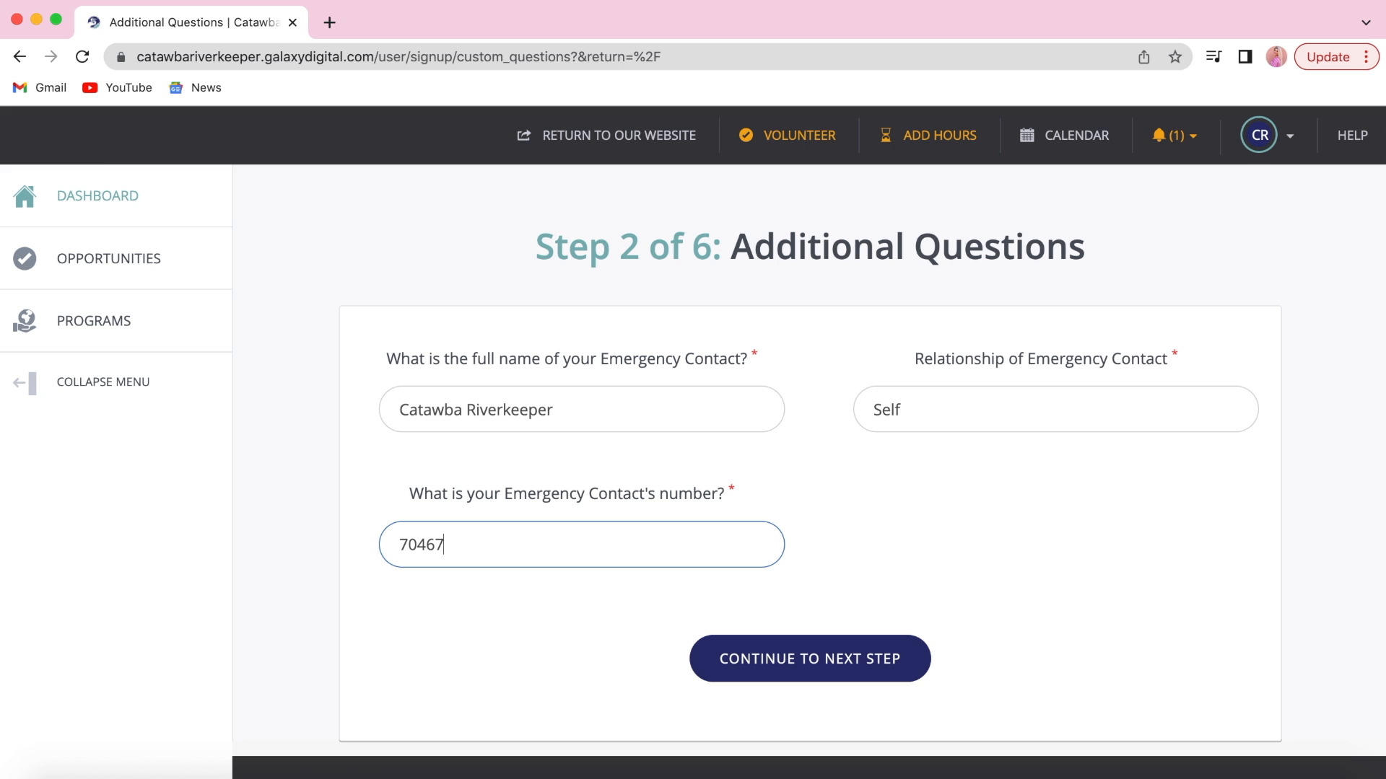
click(808, 658)
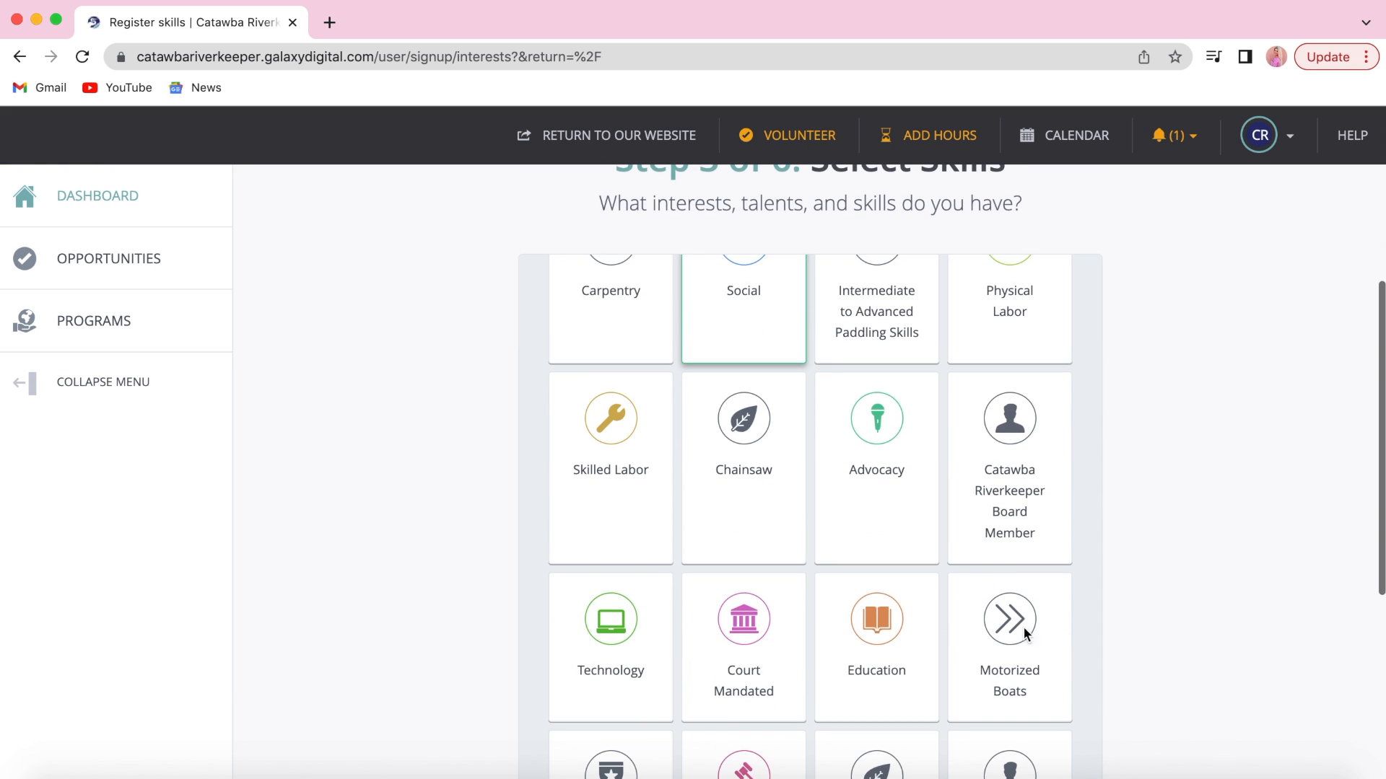
Pick Ambassador and Donor skills and Lake & Stream Cleanups and Riversweep causes, skipping program following
scroll(down, 3)
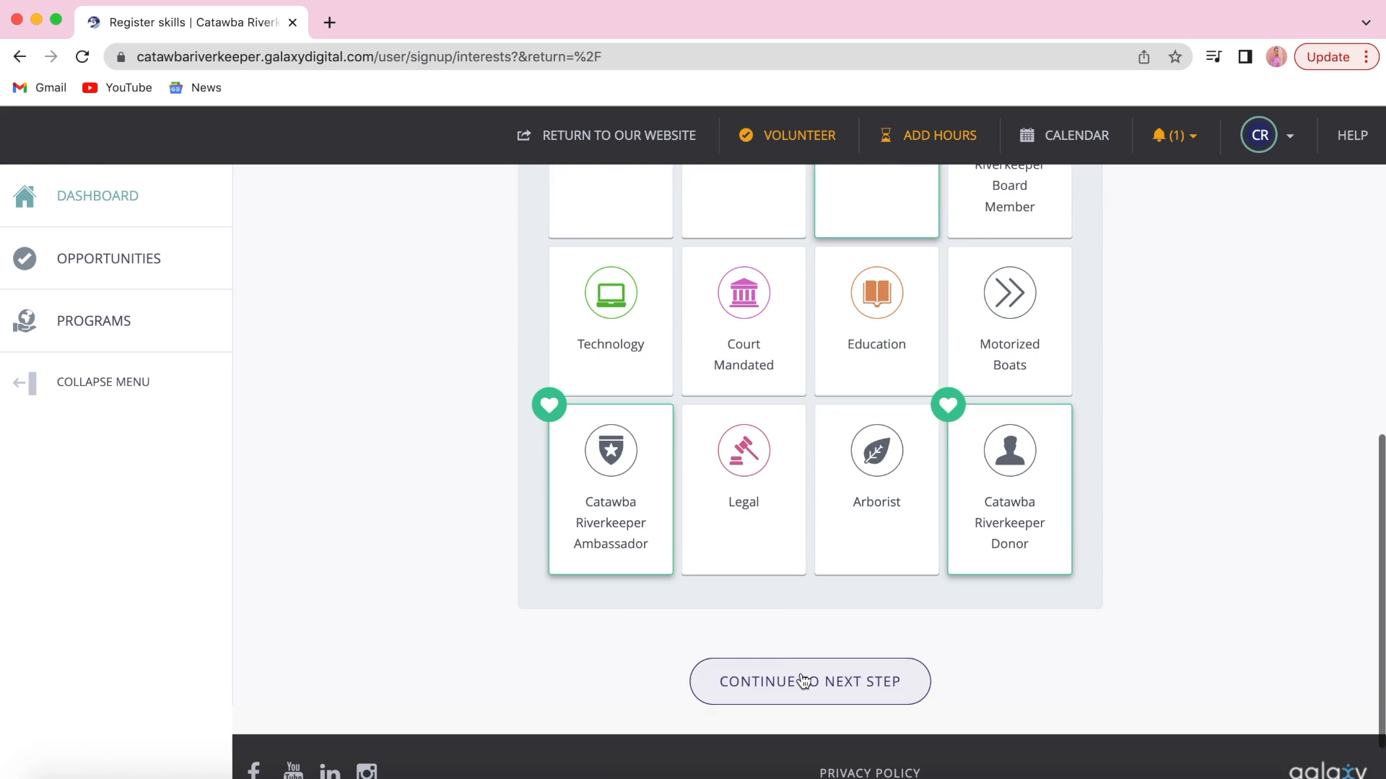
click(809, 681)
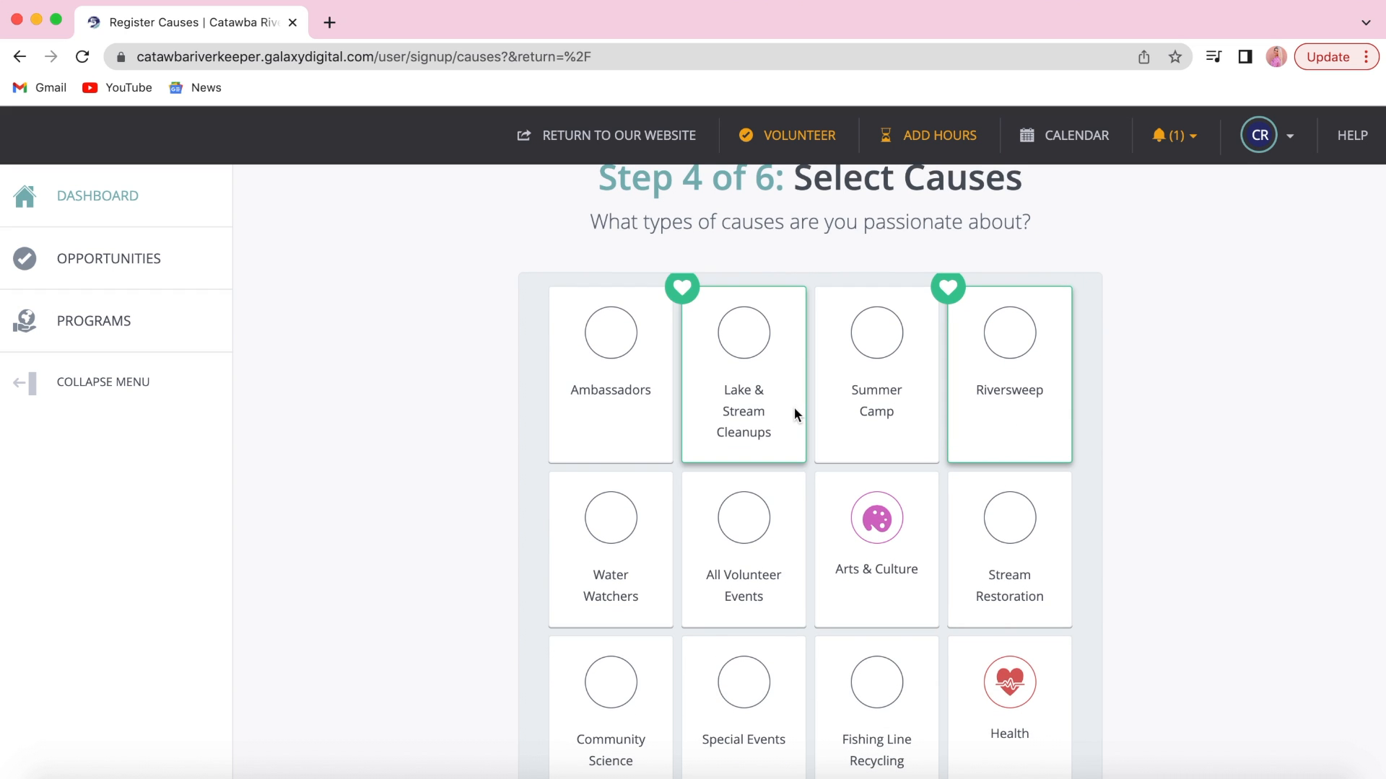
scroll(down, 3)
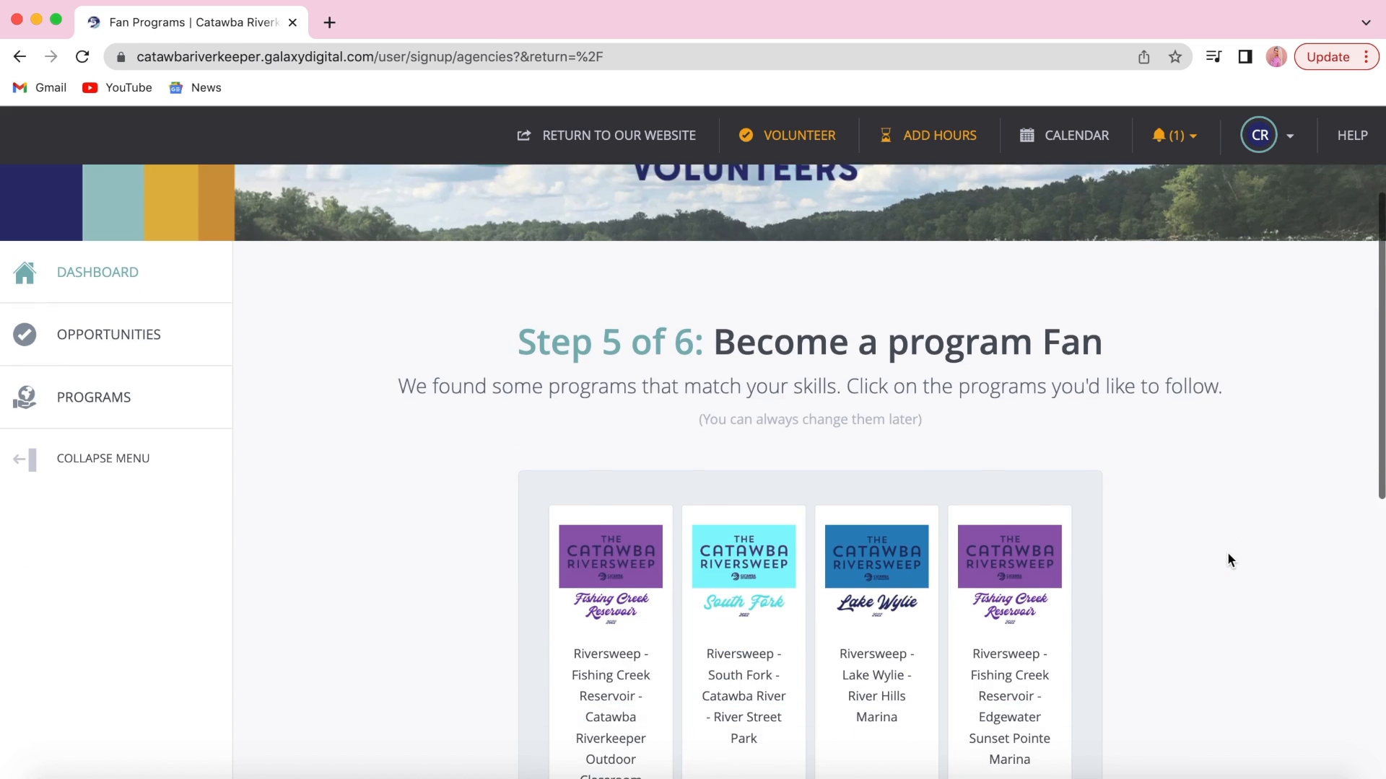
scroll(down, 3)
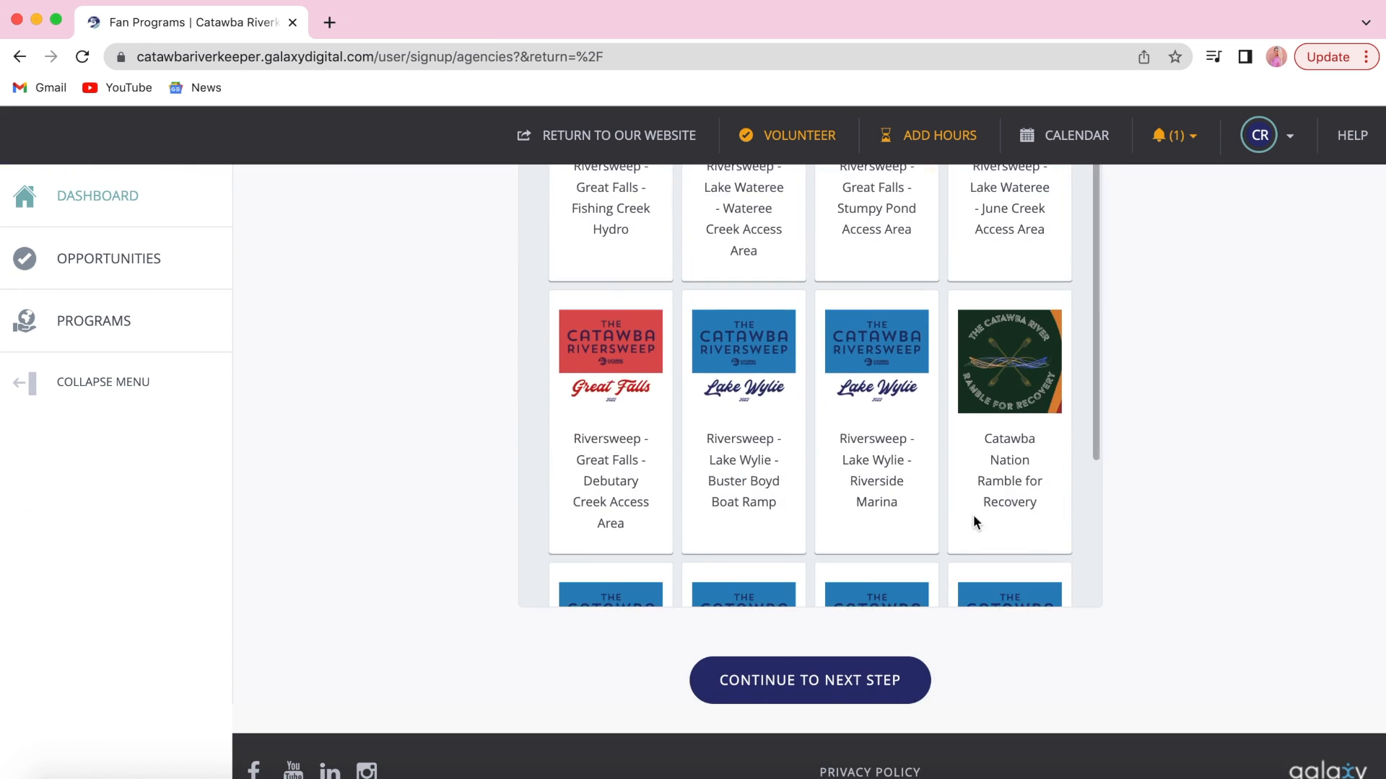
scroll(down, 3)
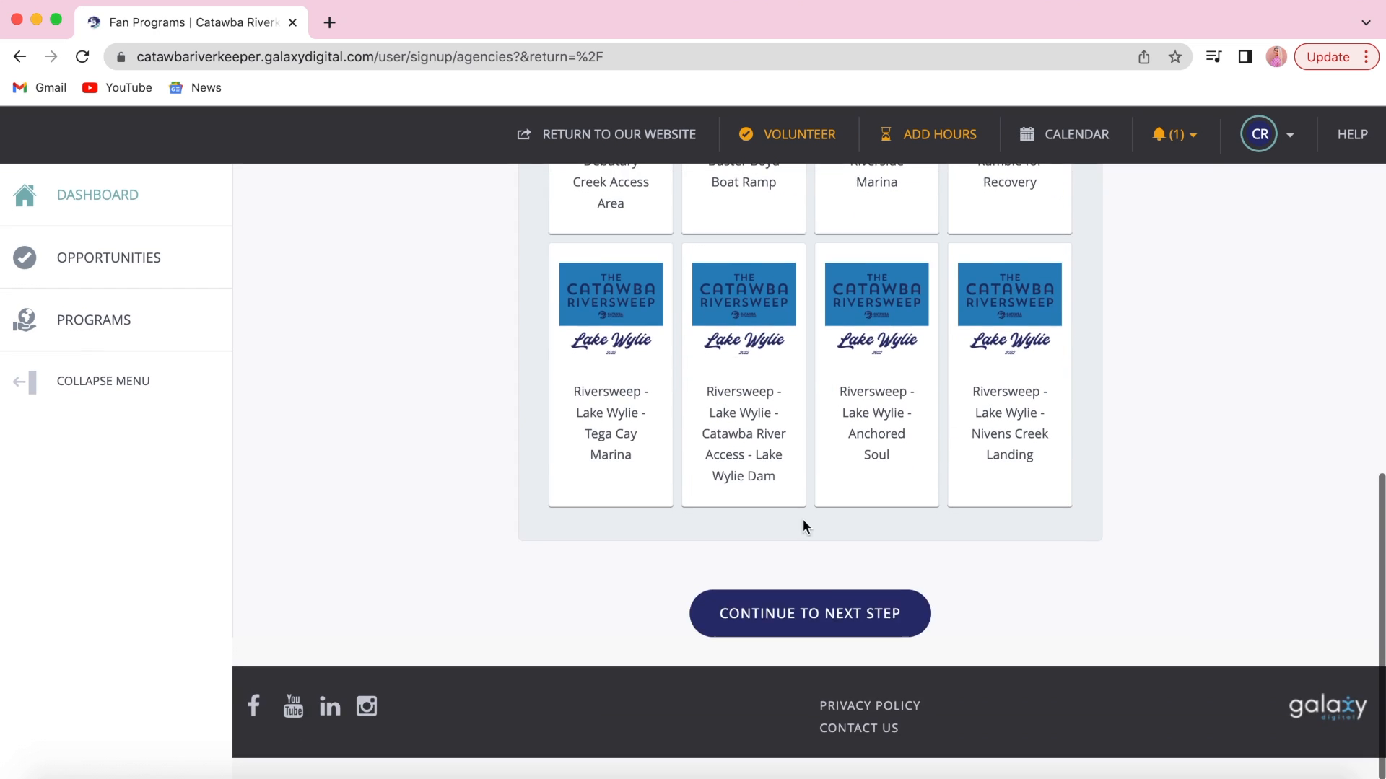
click(809, 614)
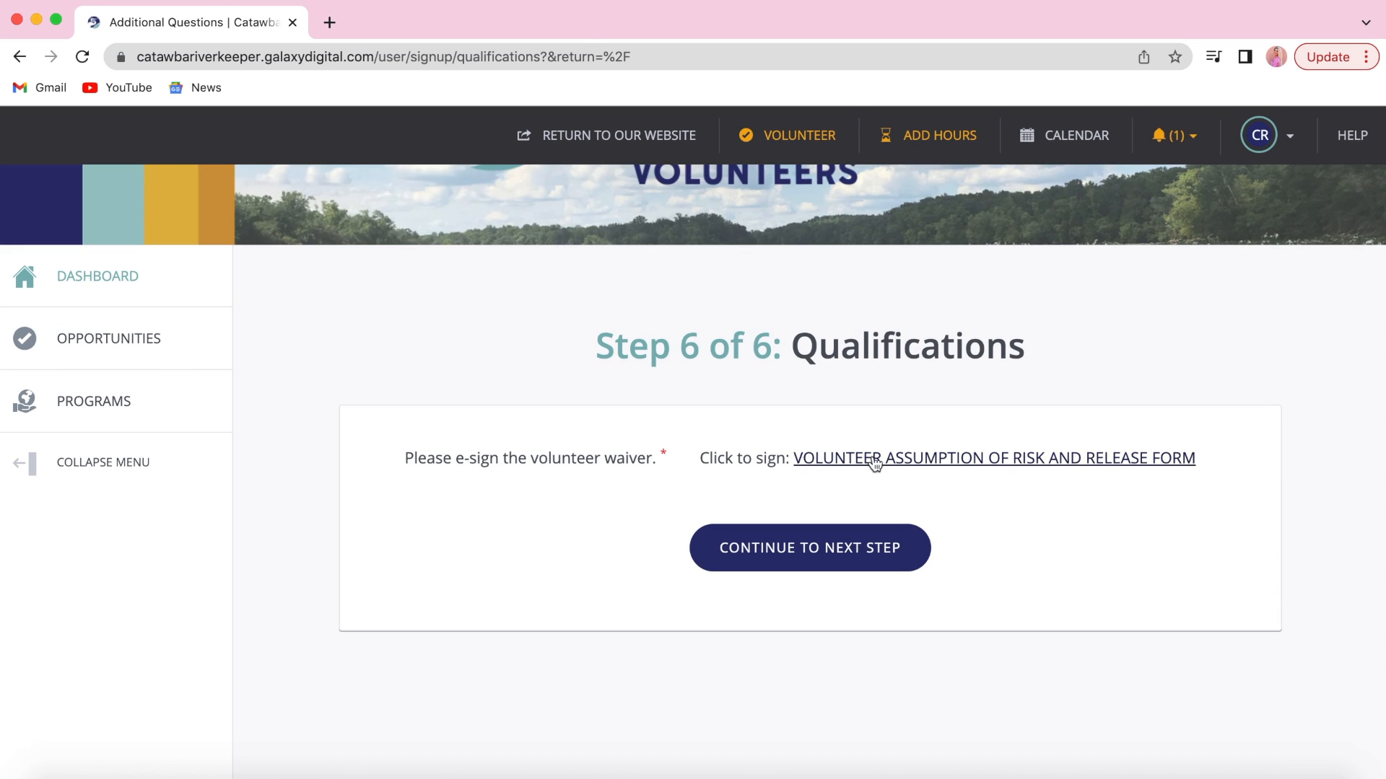
Sign the volunteer waiver as 'Catawba Riverkeeper' and submit it
click(993, 458)
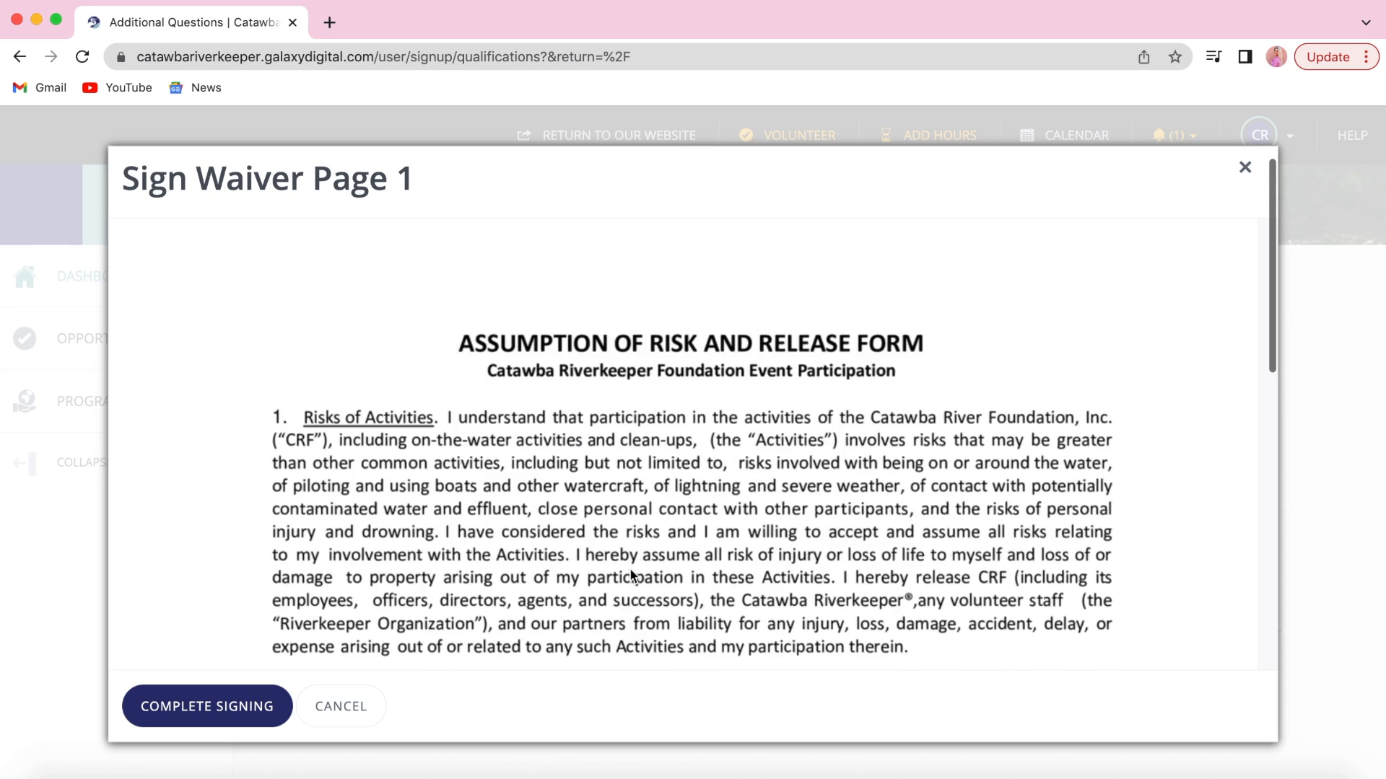
scroll(down, 3)
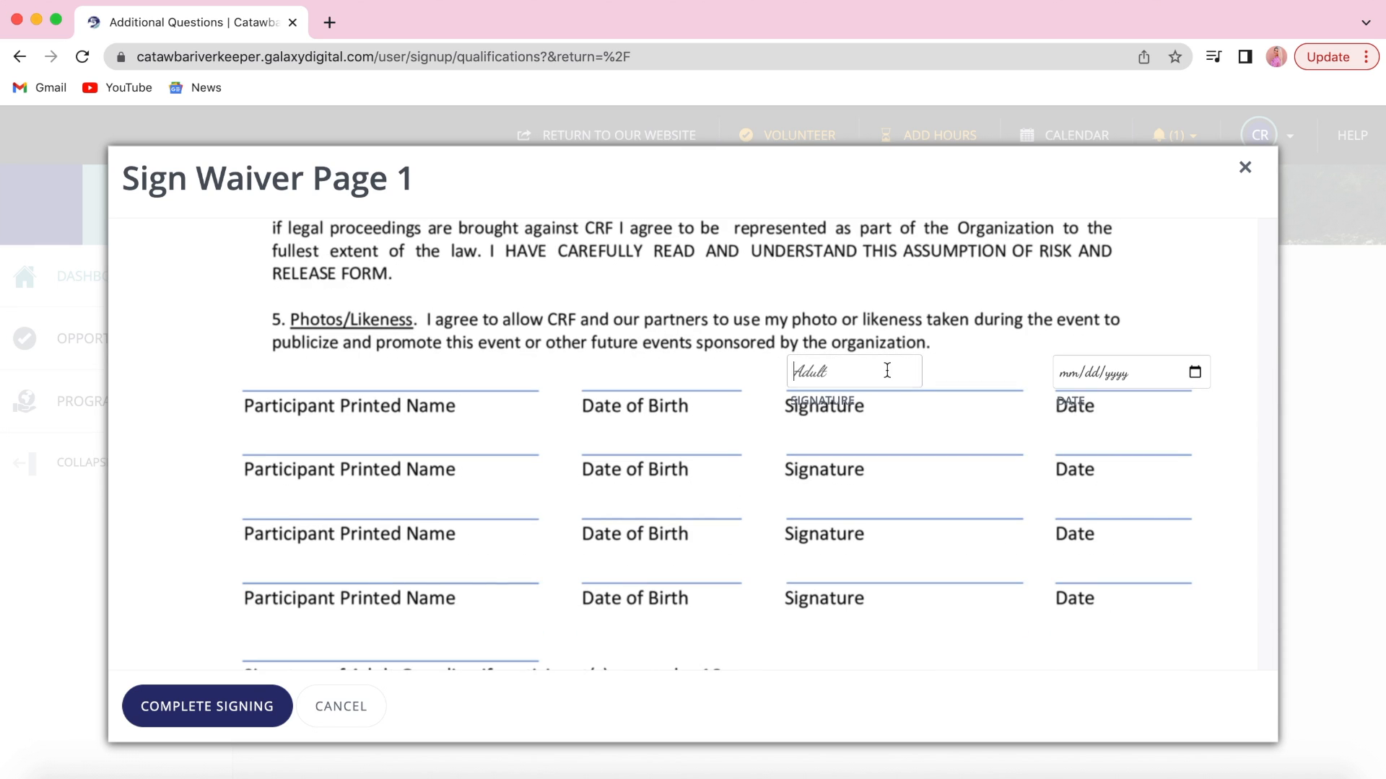
text(Catawba Riverkeeper)
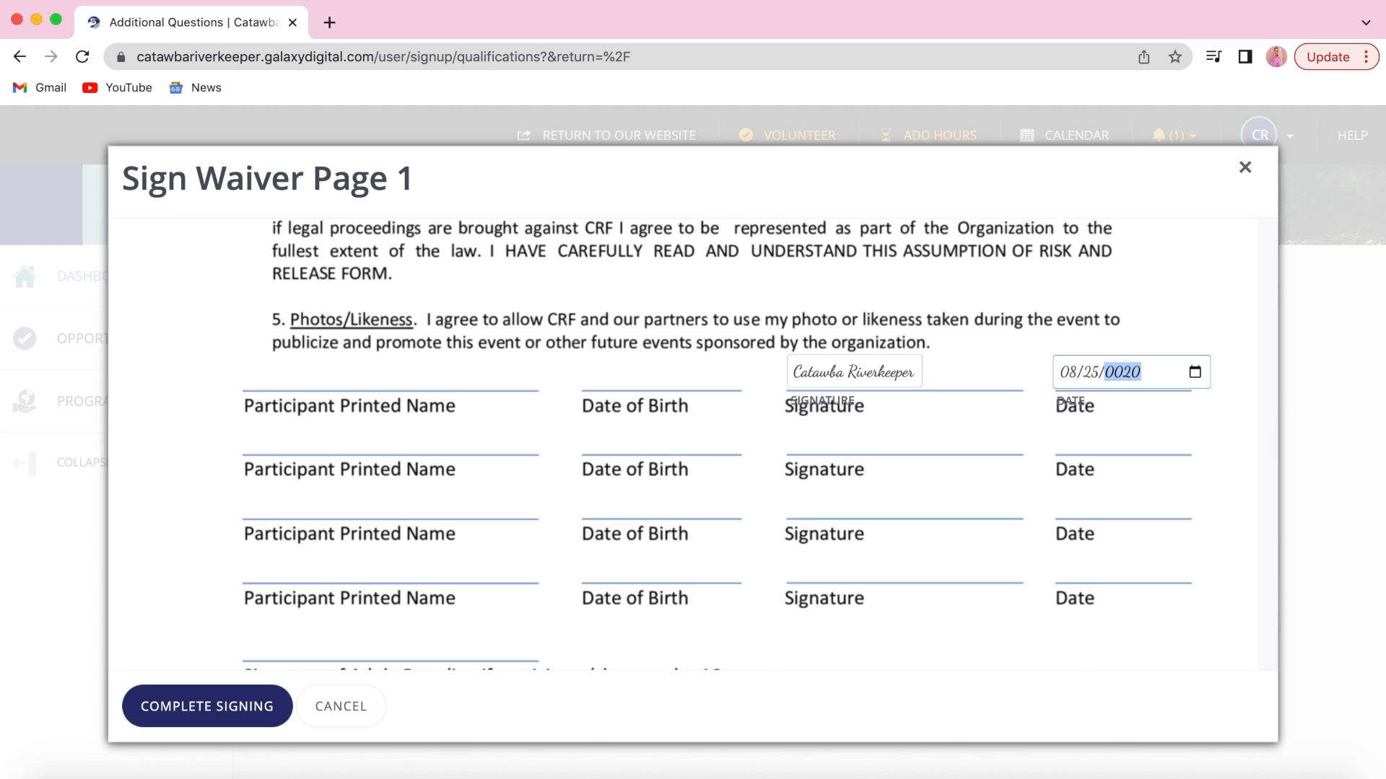
click(207, 706)
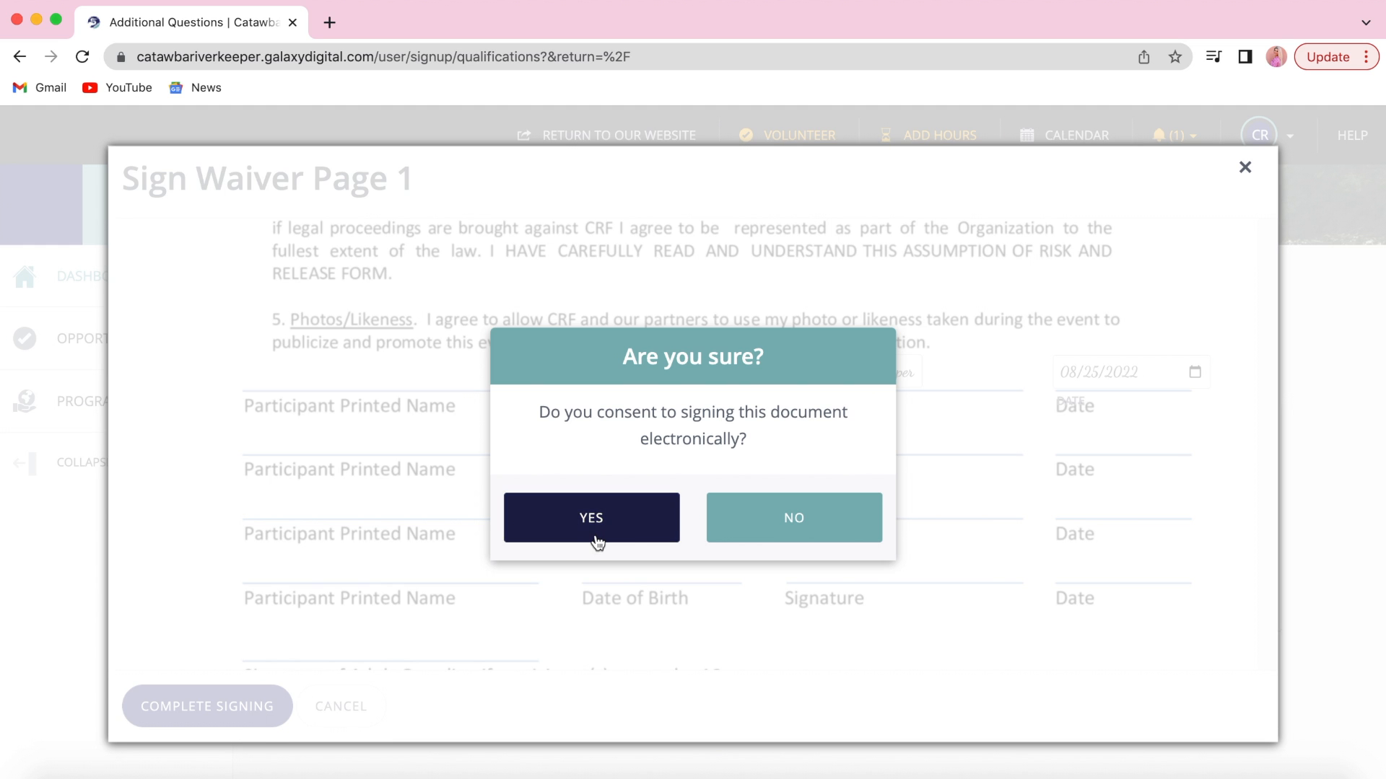
Consent to electronic signing and finish the remaining account setup steps
click(590, 519)
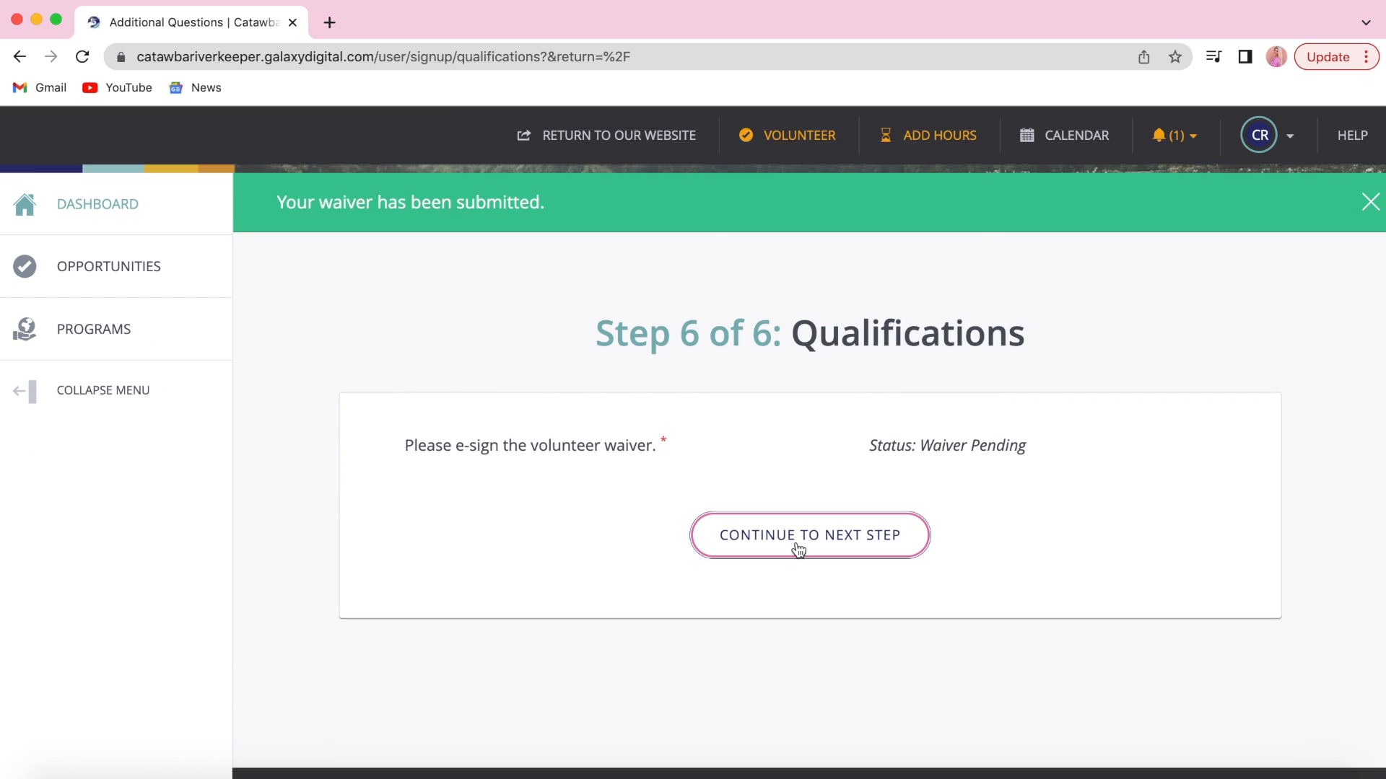
click(808, 535)
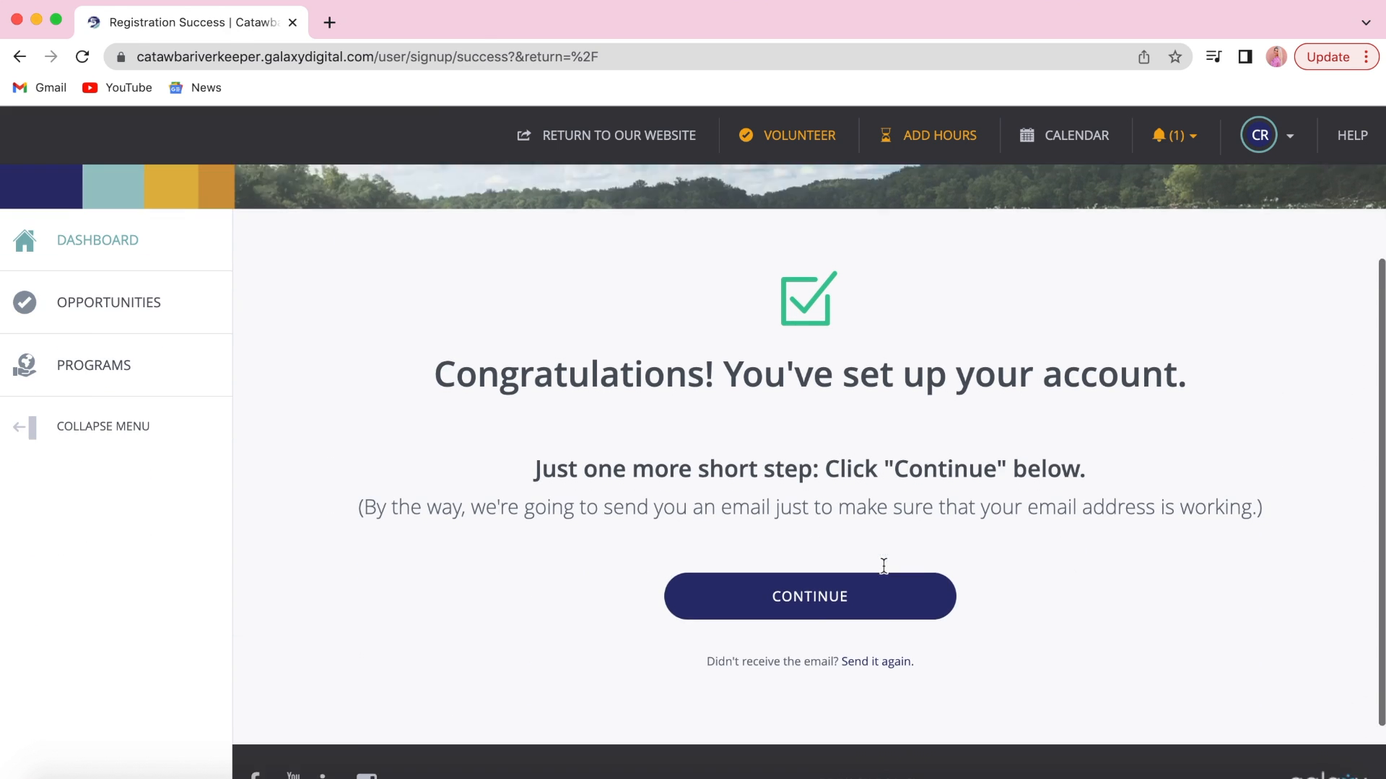
click(808, 595)
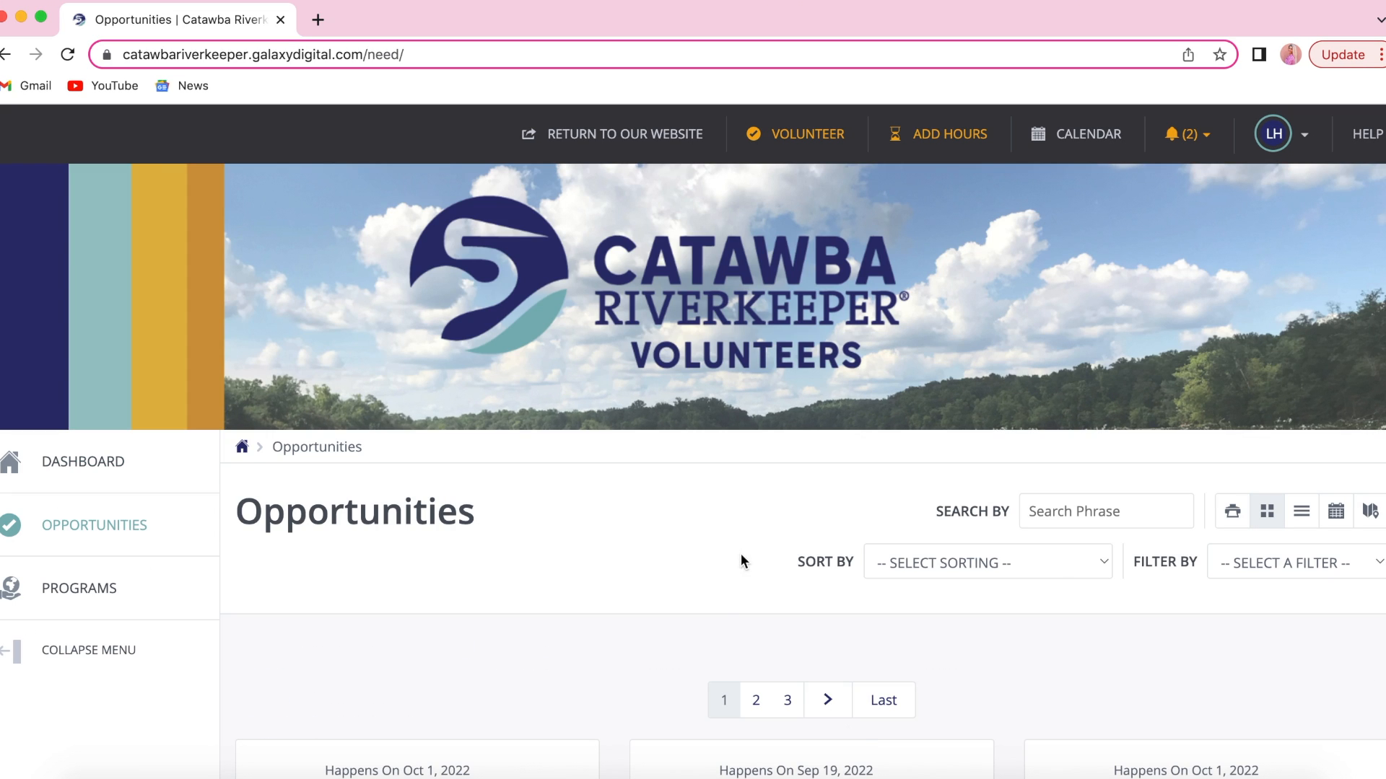
Search programs for 'cramerton' and open Riversweep - South Fork - Goat Island Park's opportunities
click(79, 589)
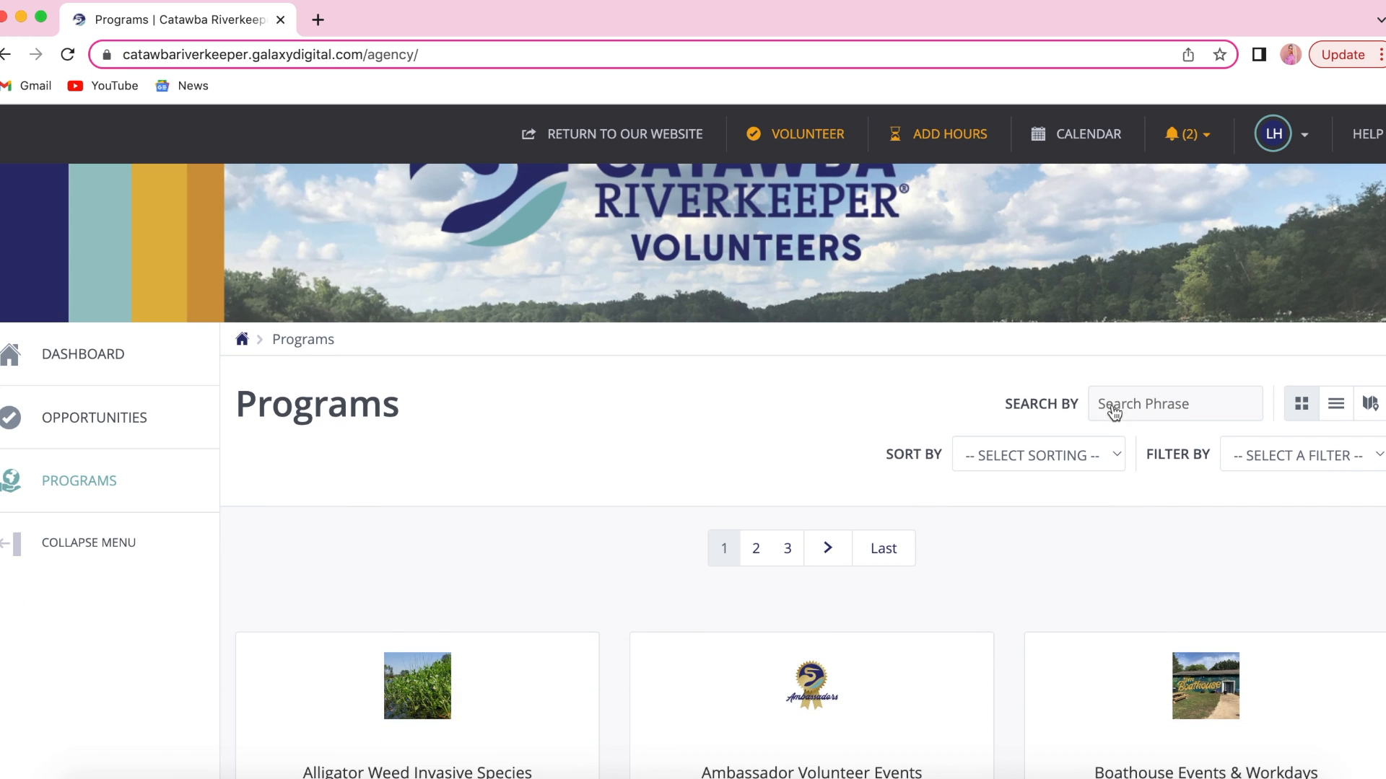
text(cramert)
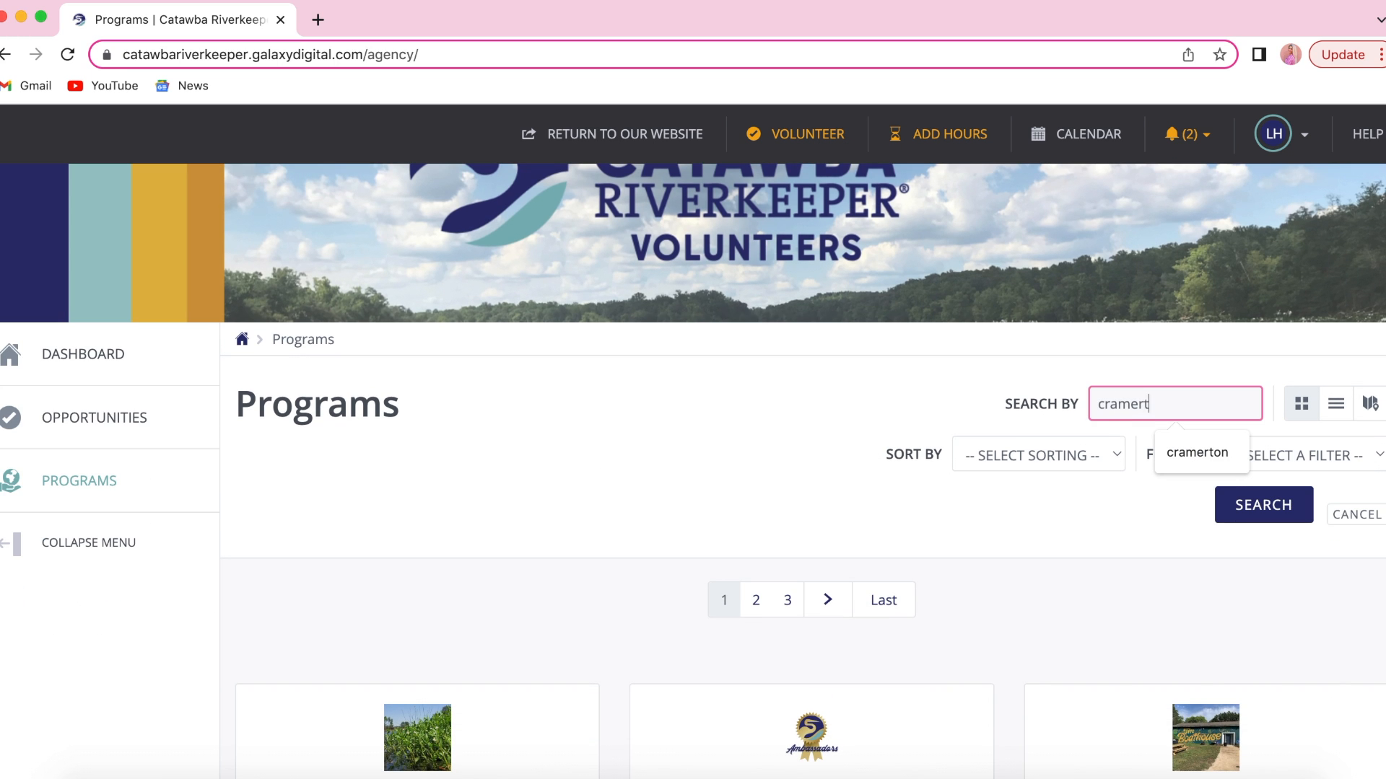
click(1198, 452)
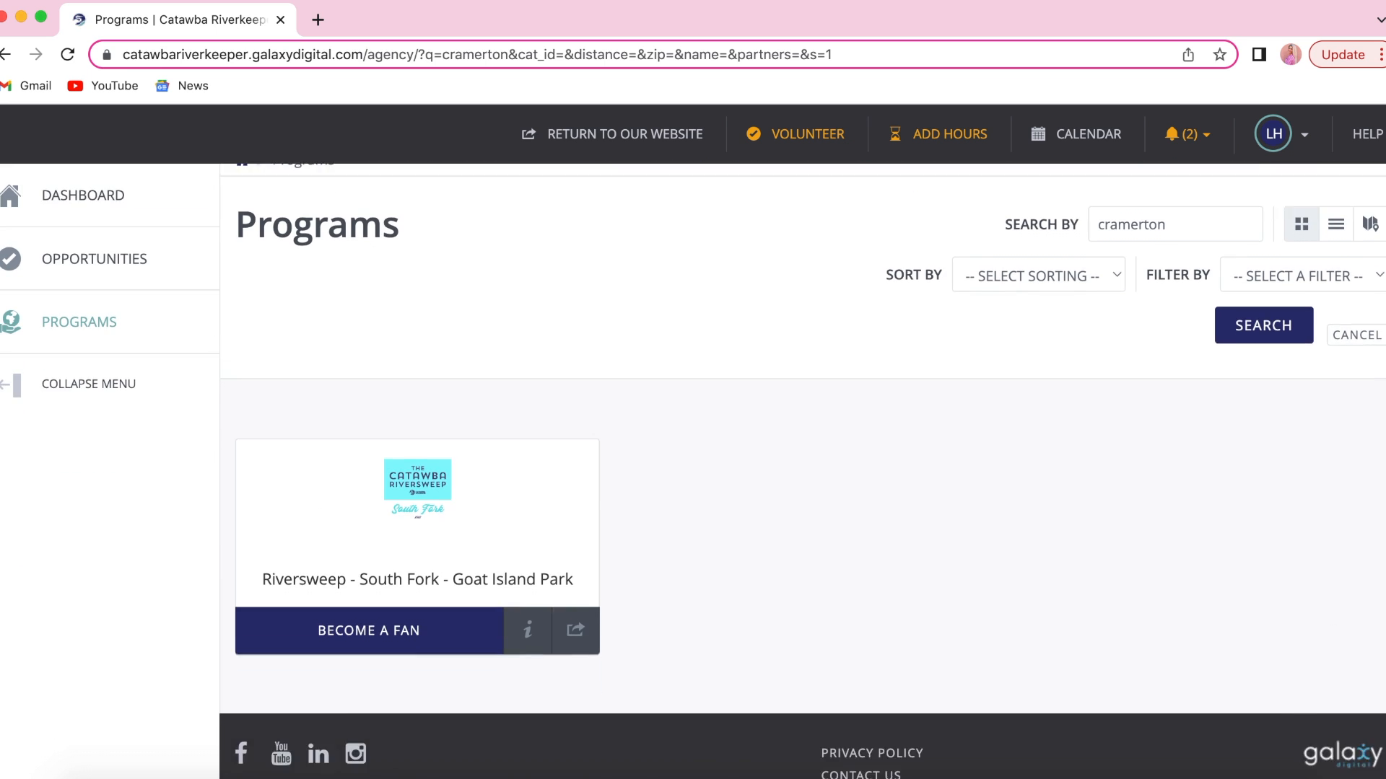
click(415, 579)
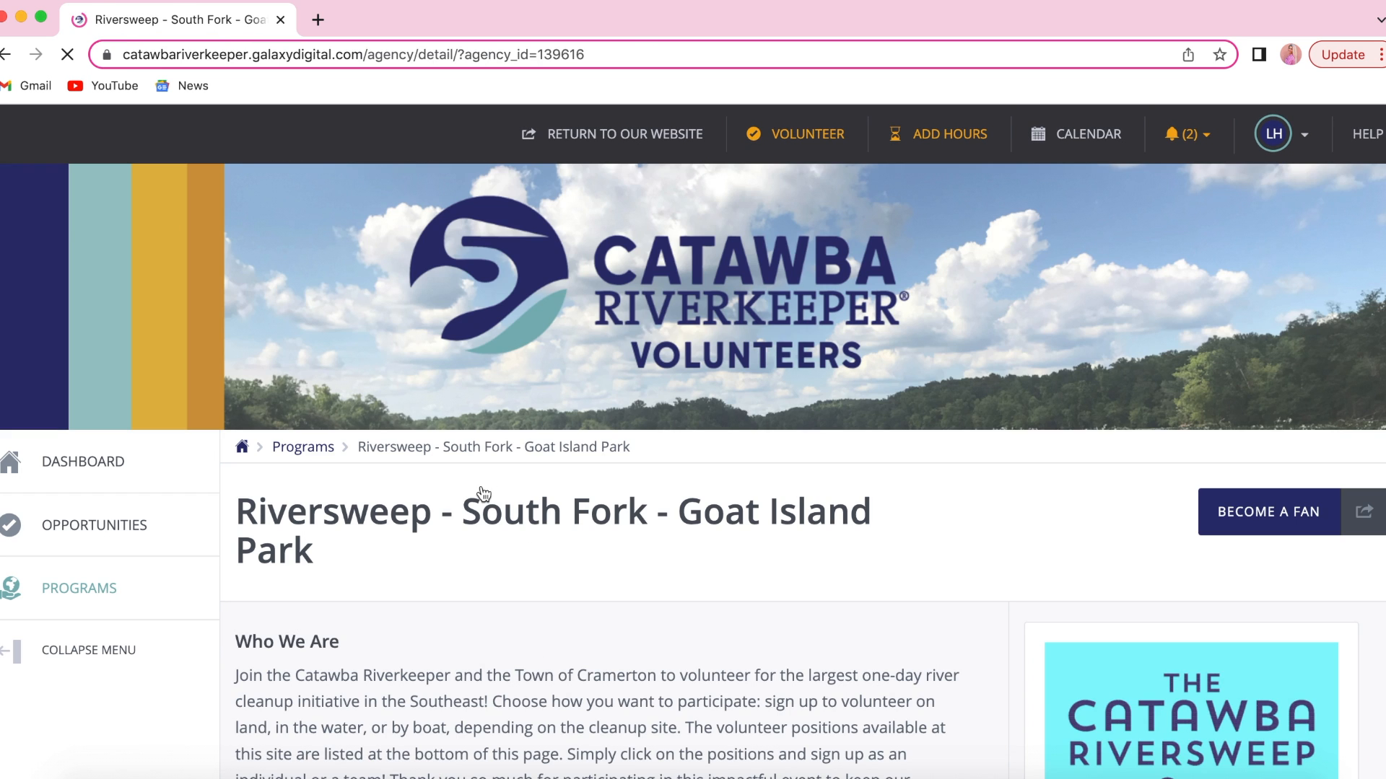
scroll(down, 3)
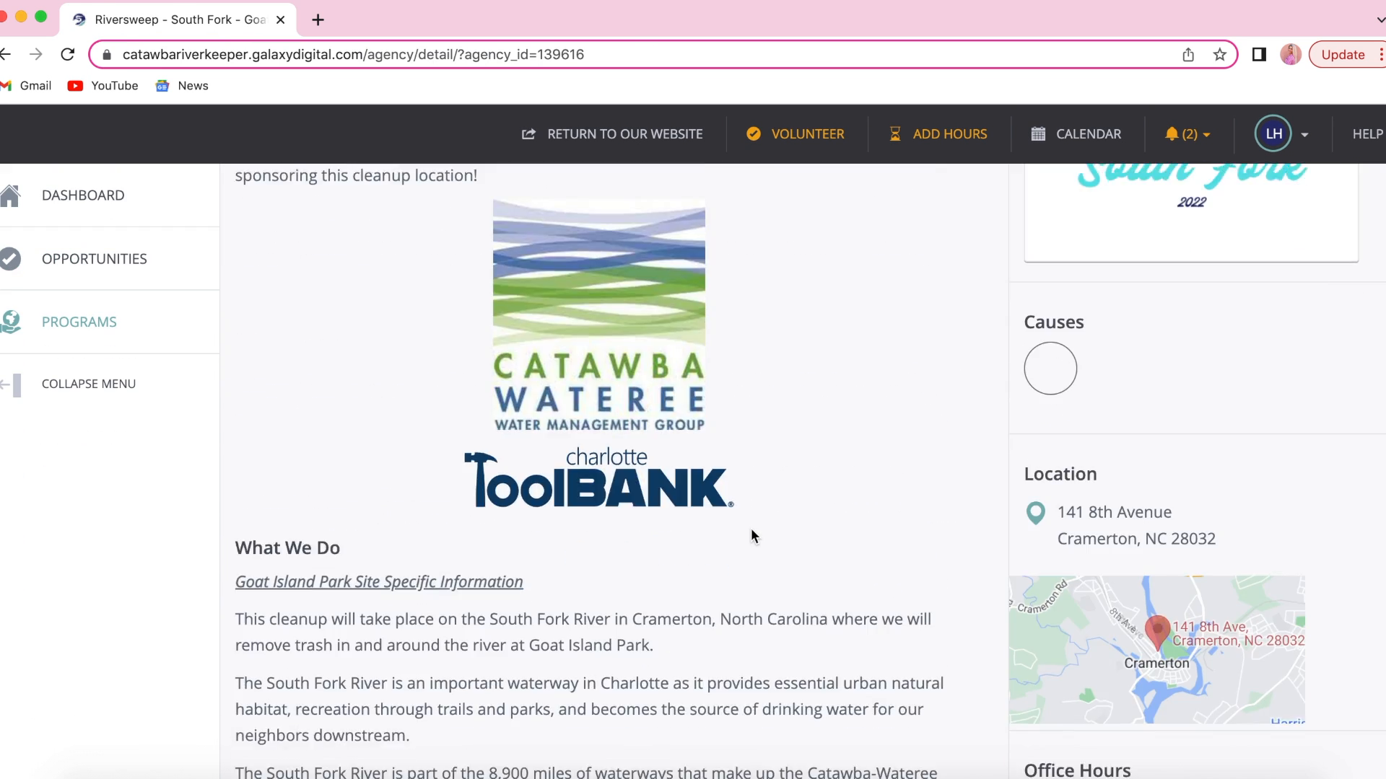
scroll(down, 3)
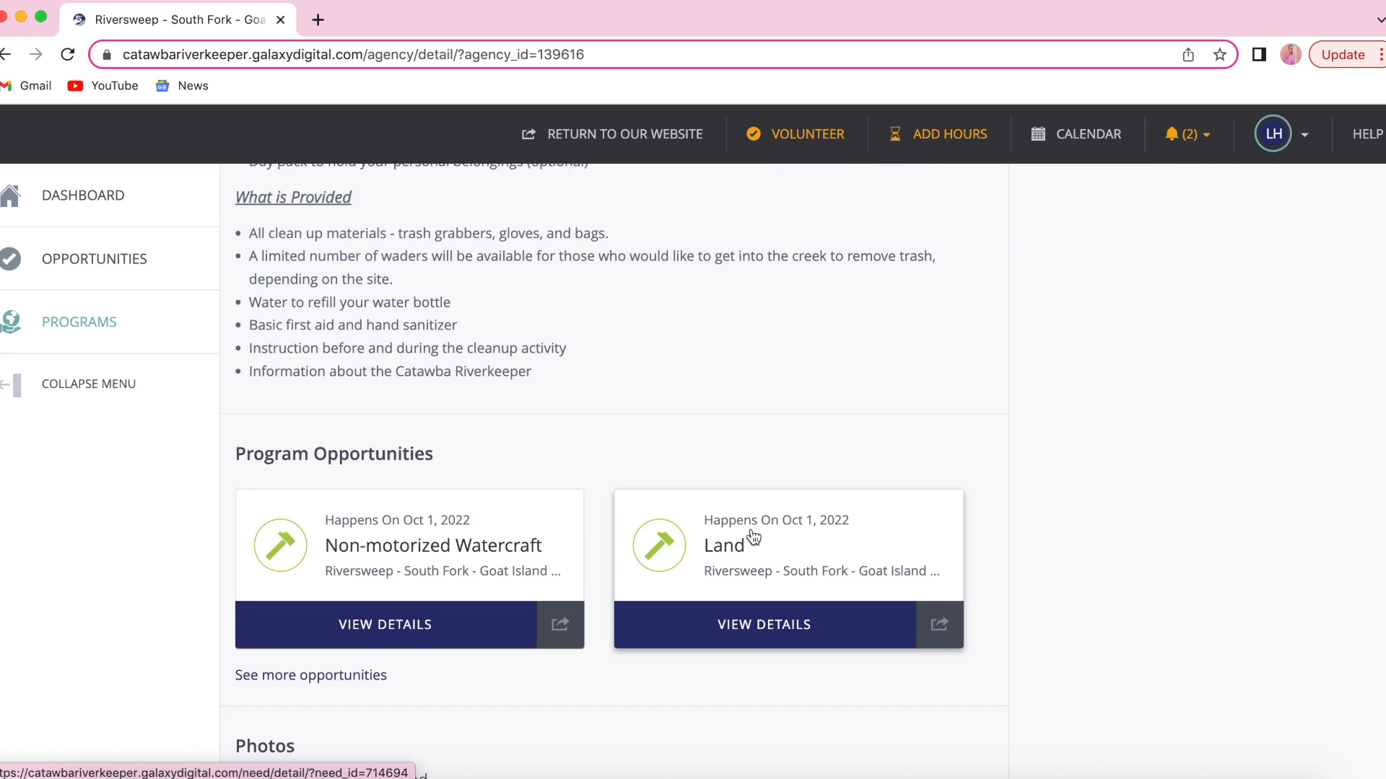
Respond individually to the Oct 1, 2022 Land opportunity with t-shirt size S
click(762, 623)
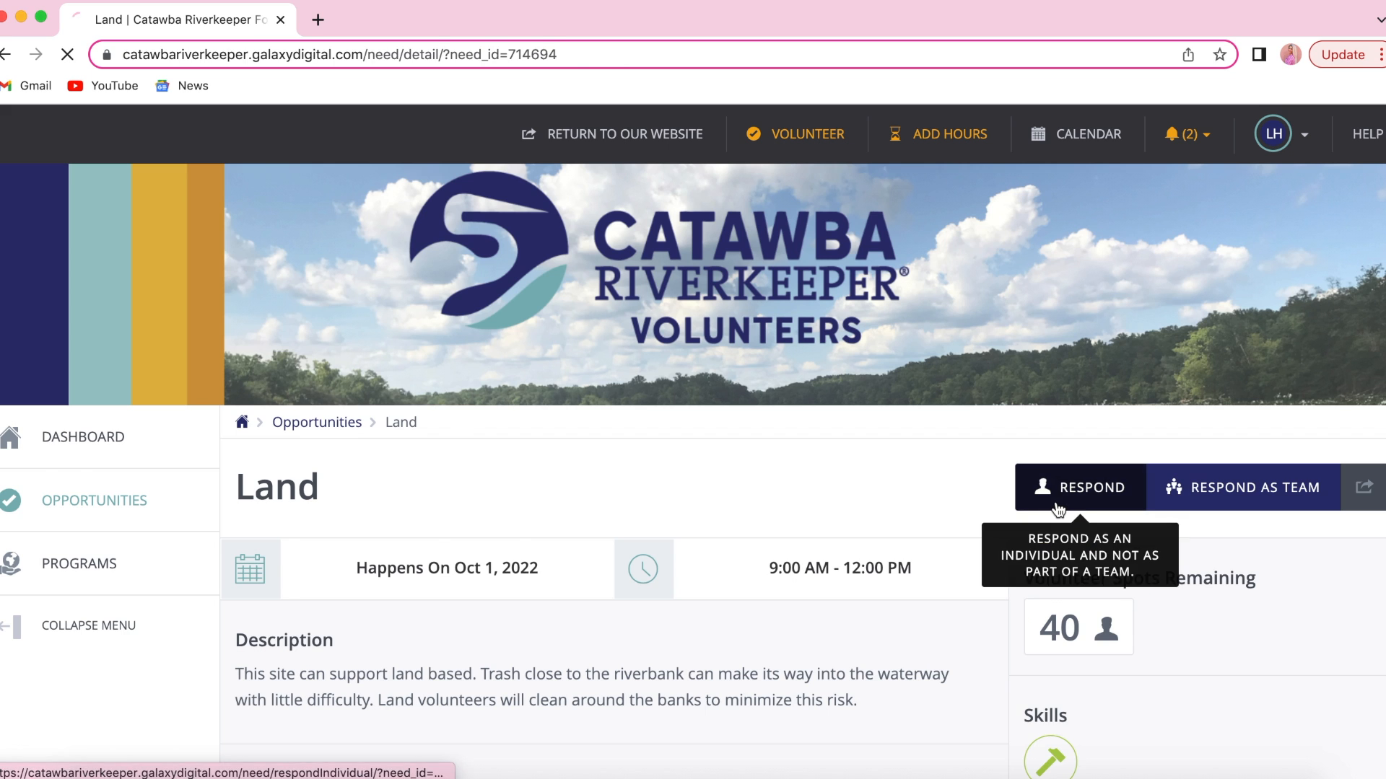
click(1079, 487)
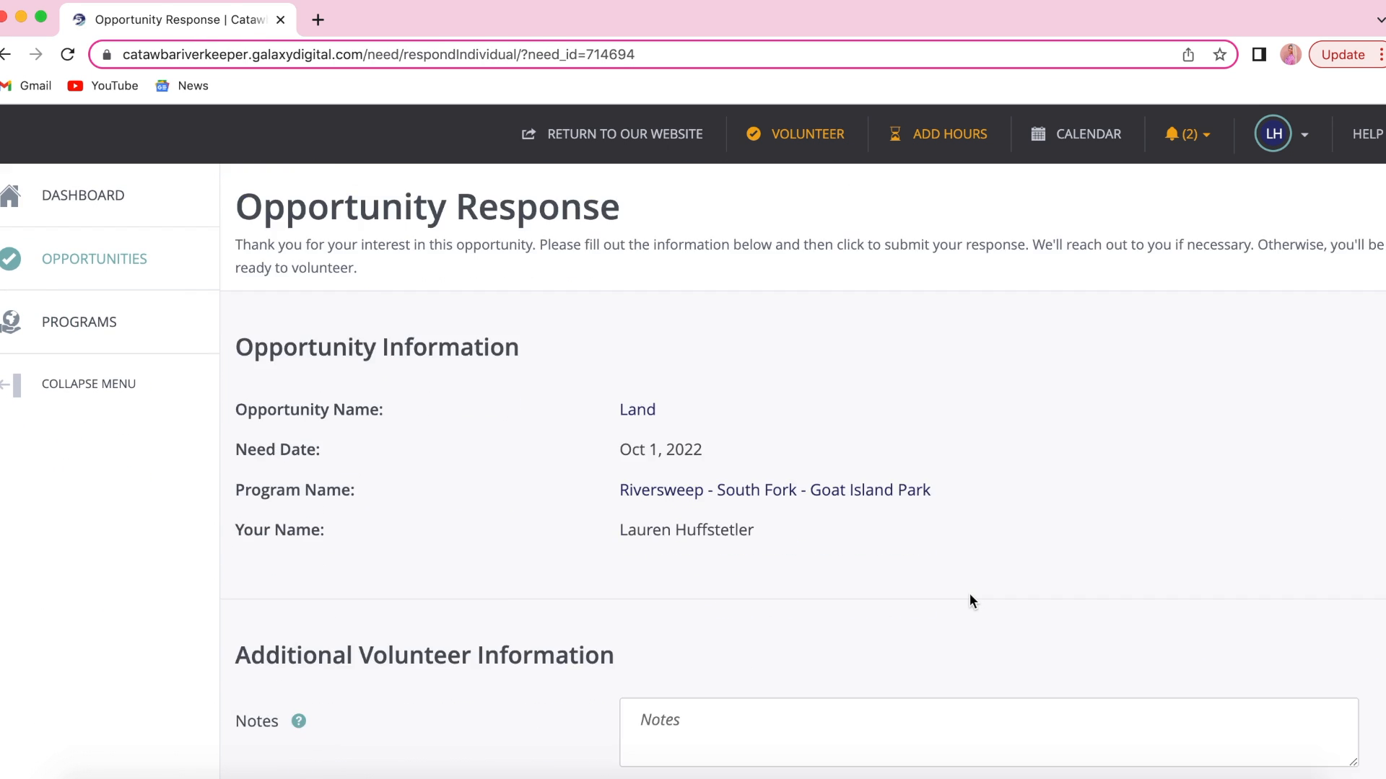
scroll(down, 3)
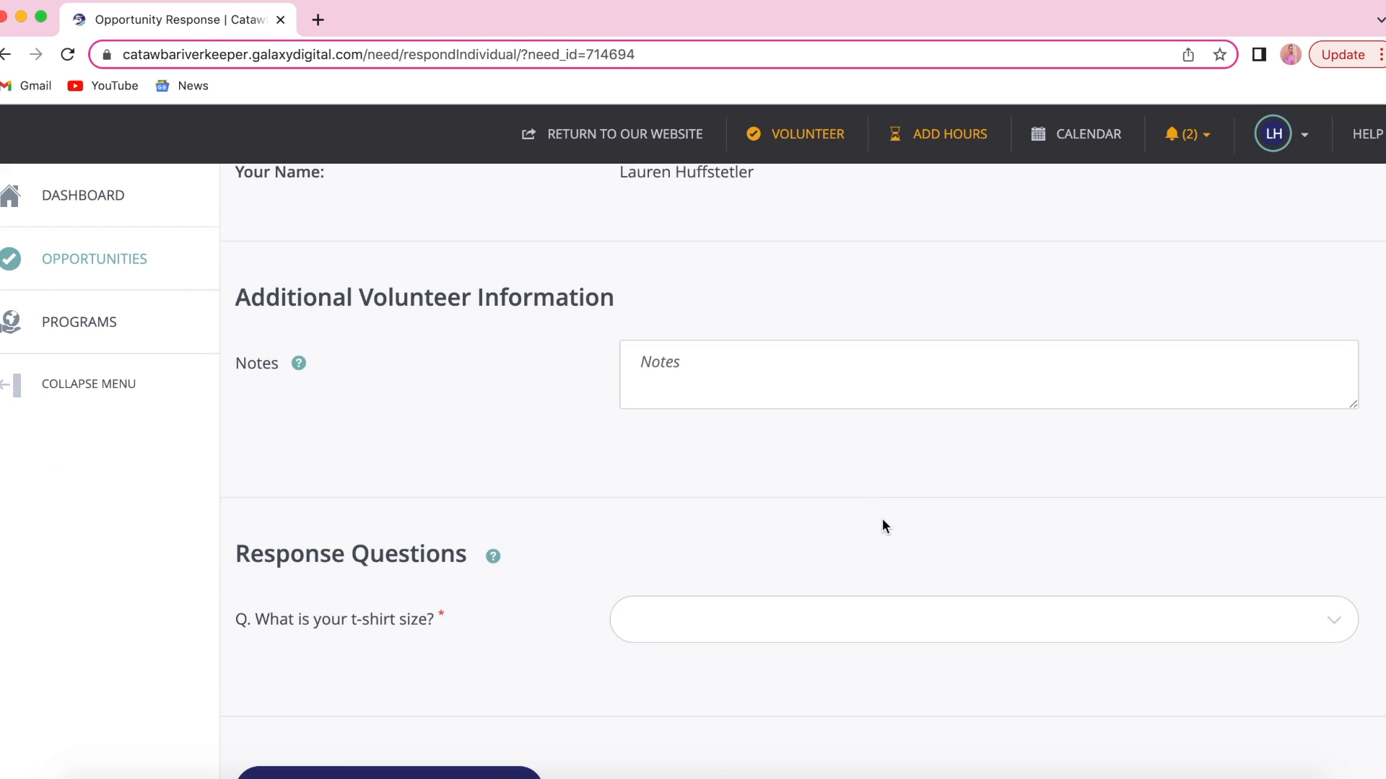
click(981, 620)
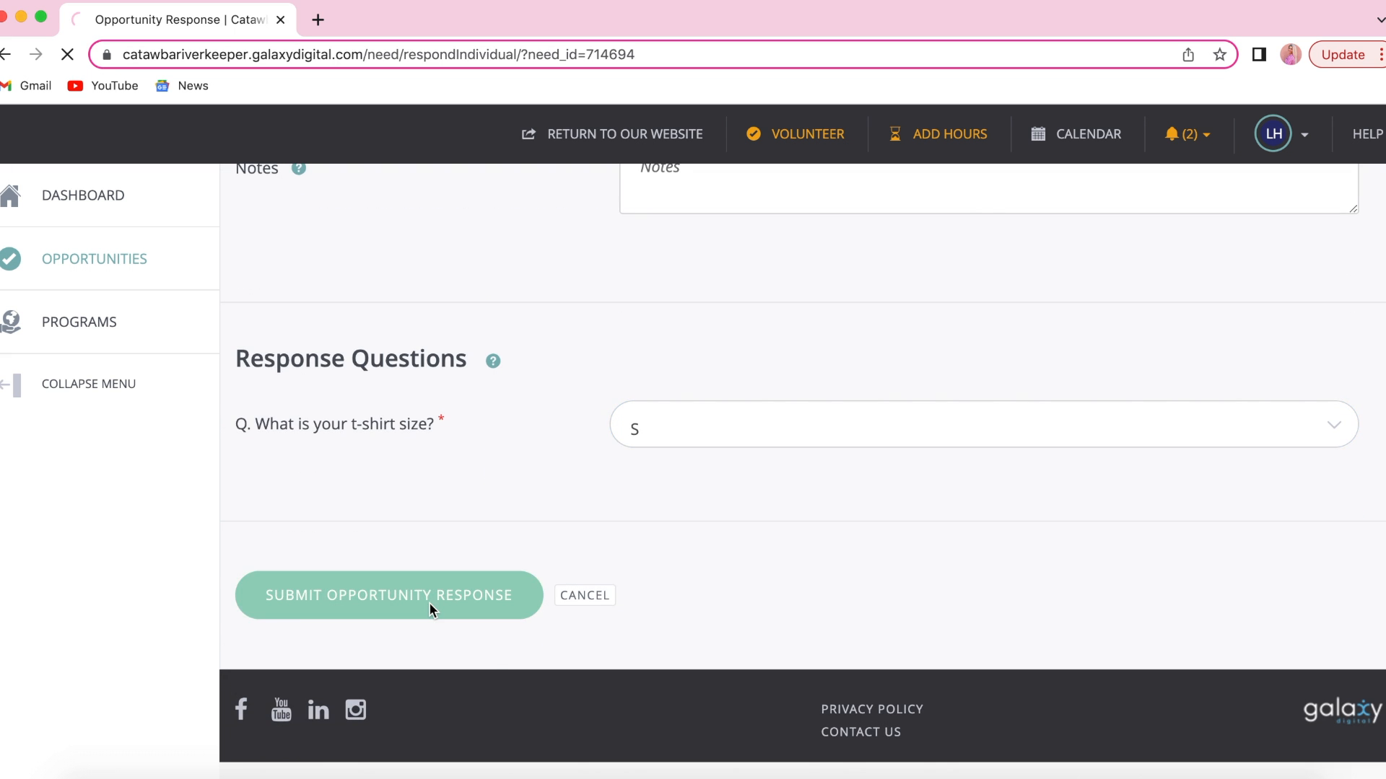
click(388, 595)
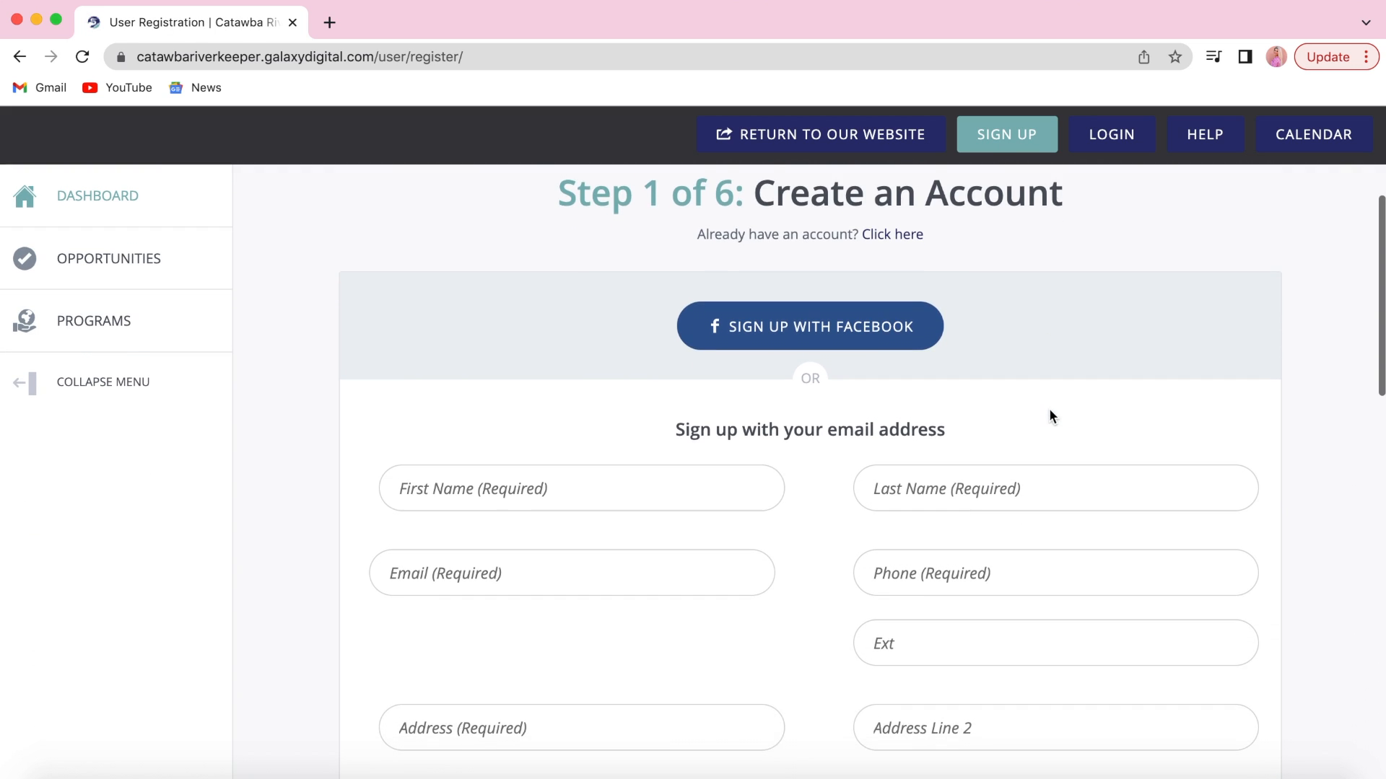
text(Catawba)
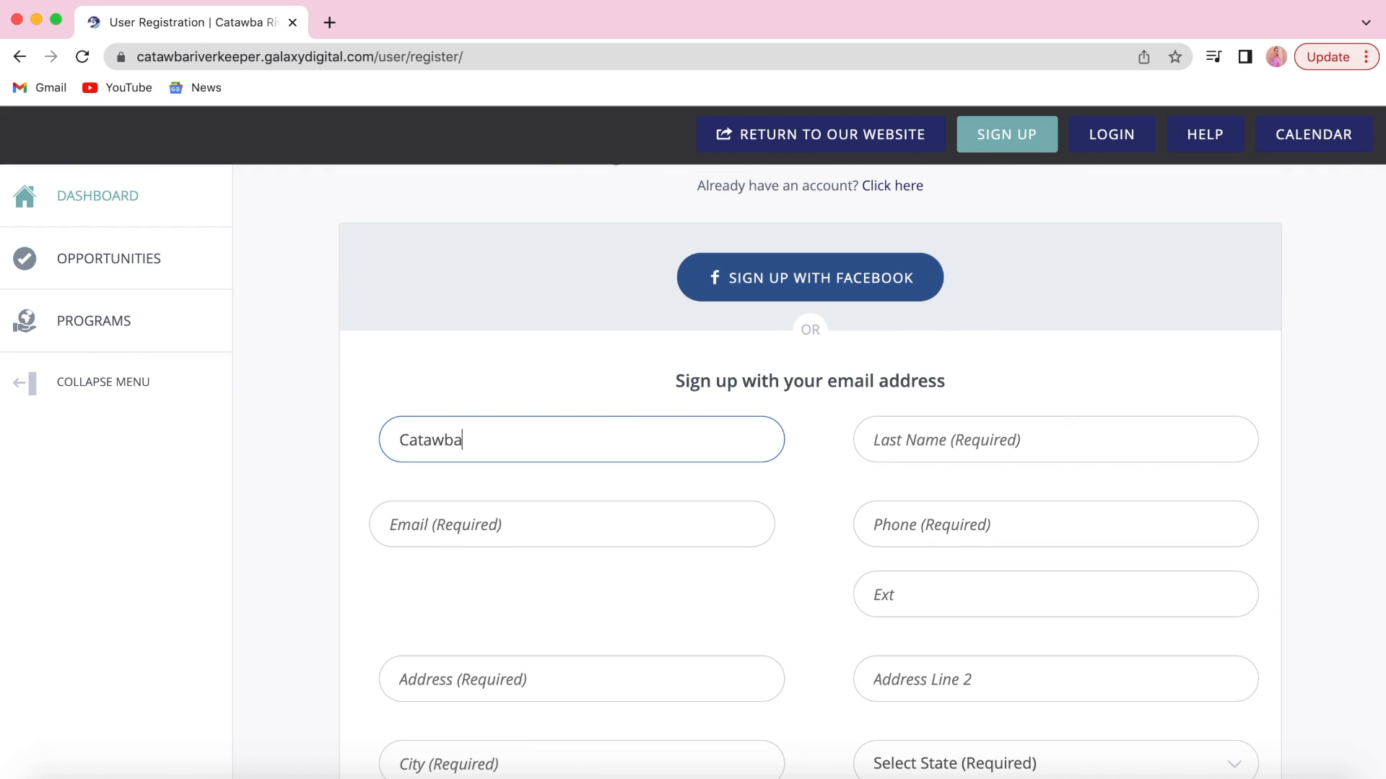
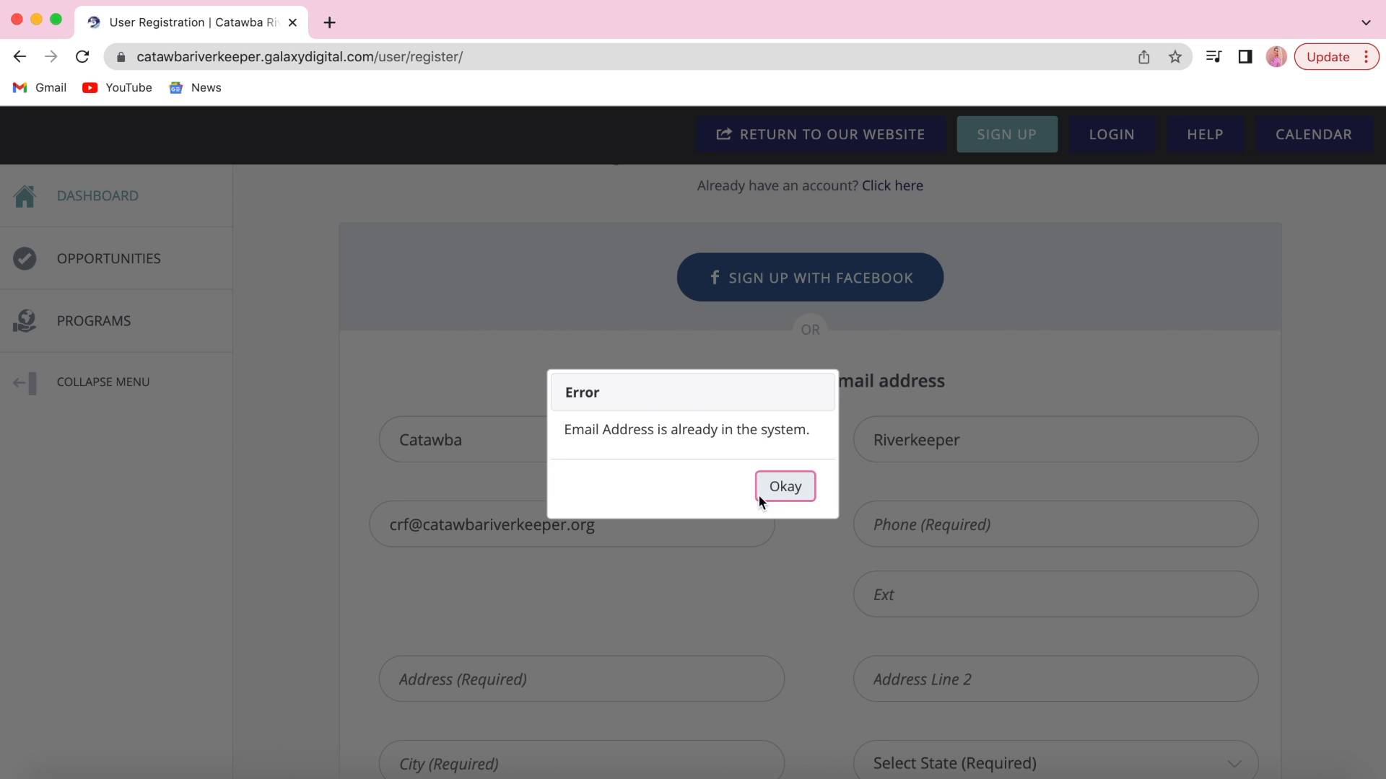
click(783, 486)
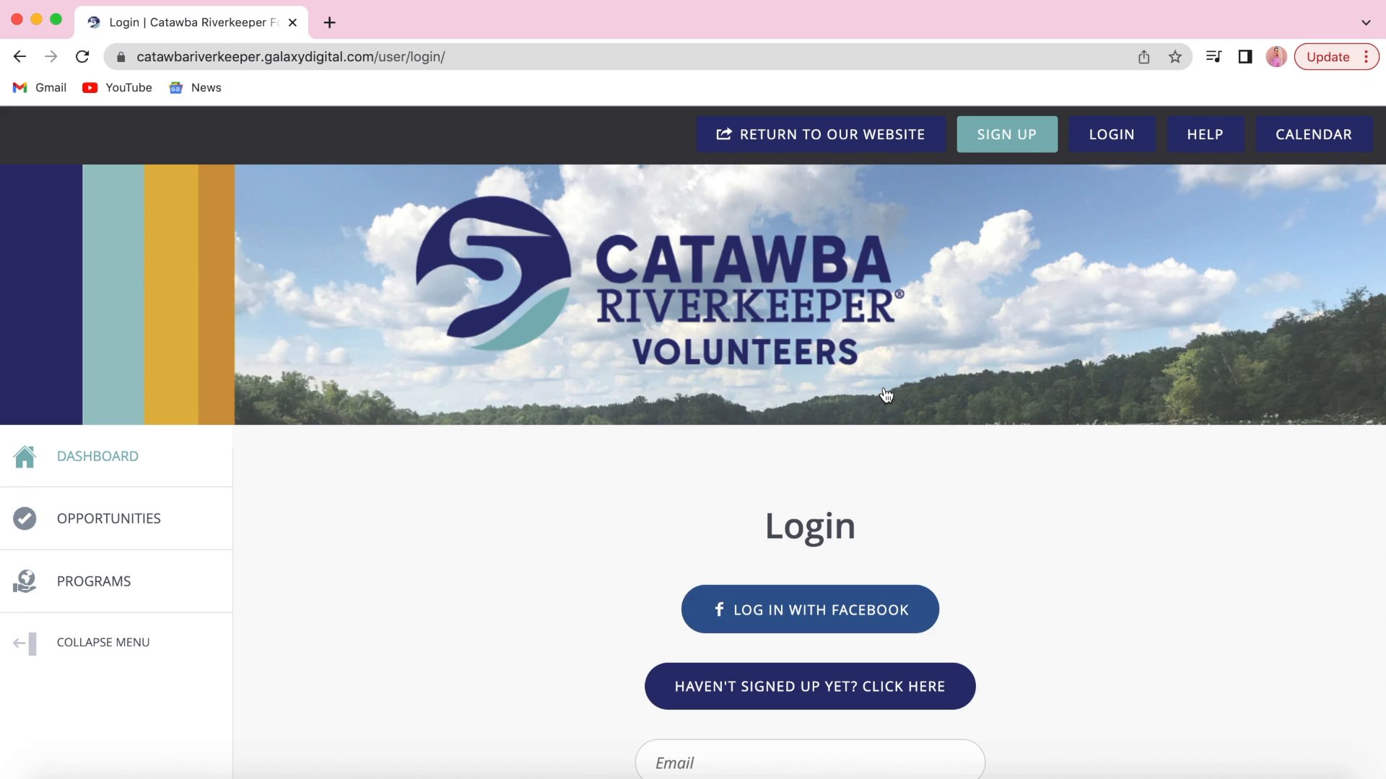
scroll(down, 3)
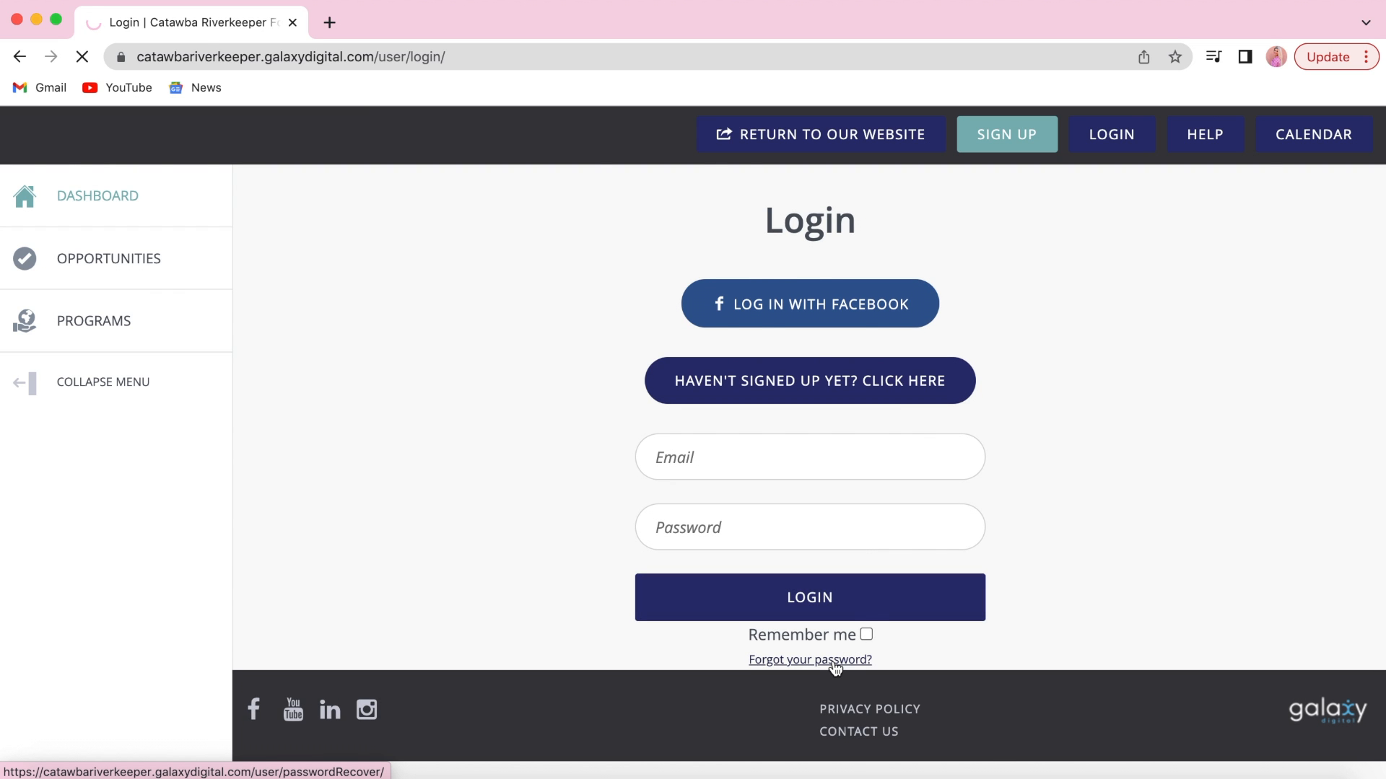
click(808, 659)
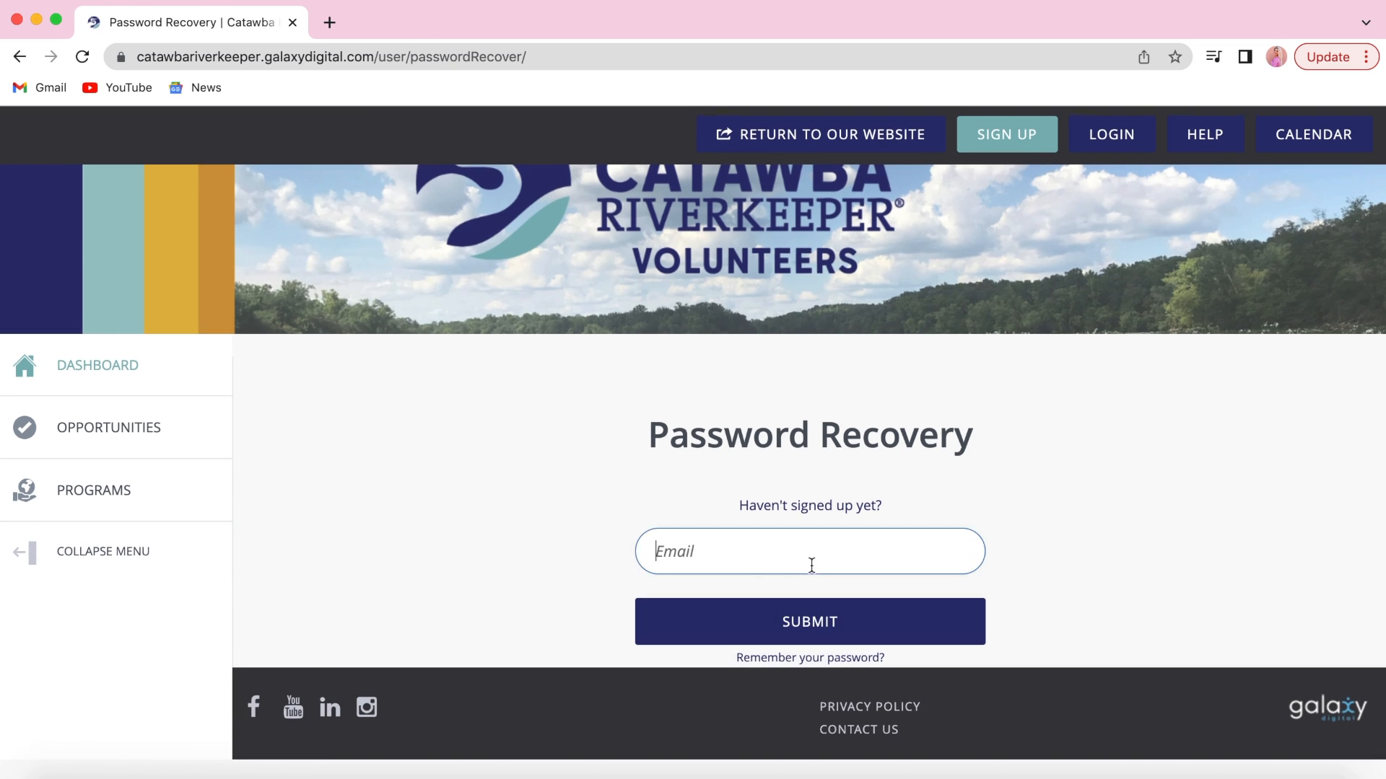
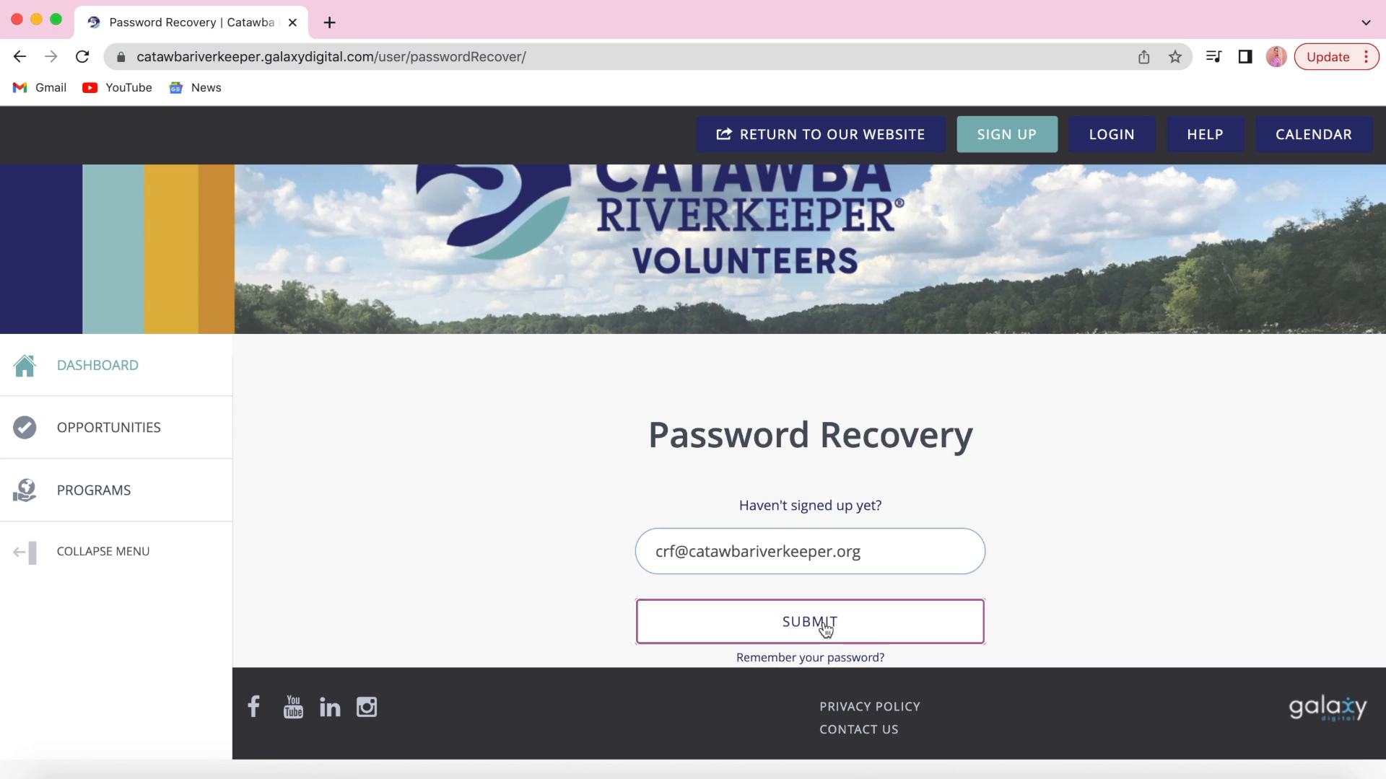
click(808, 621)
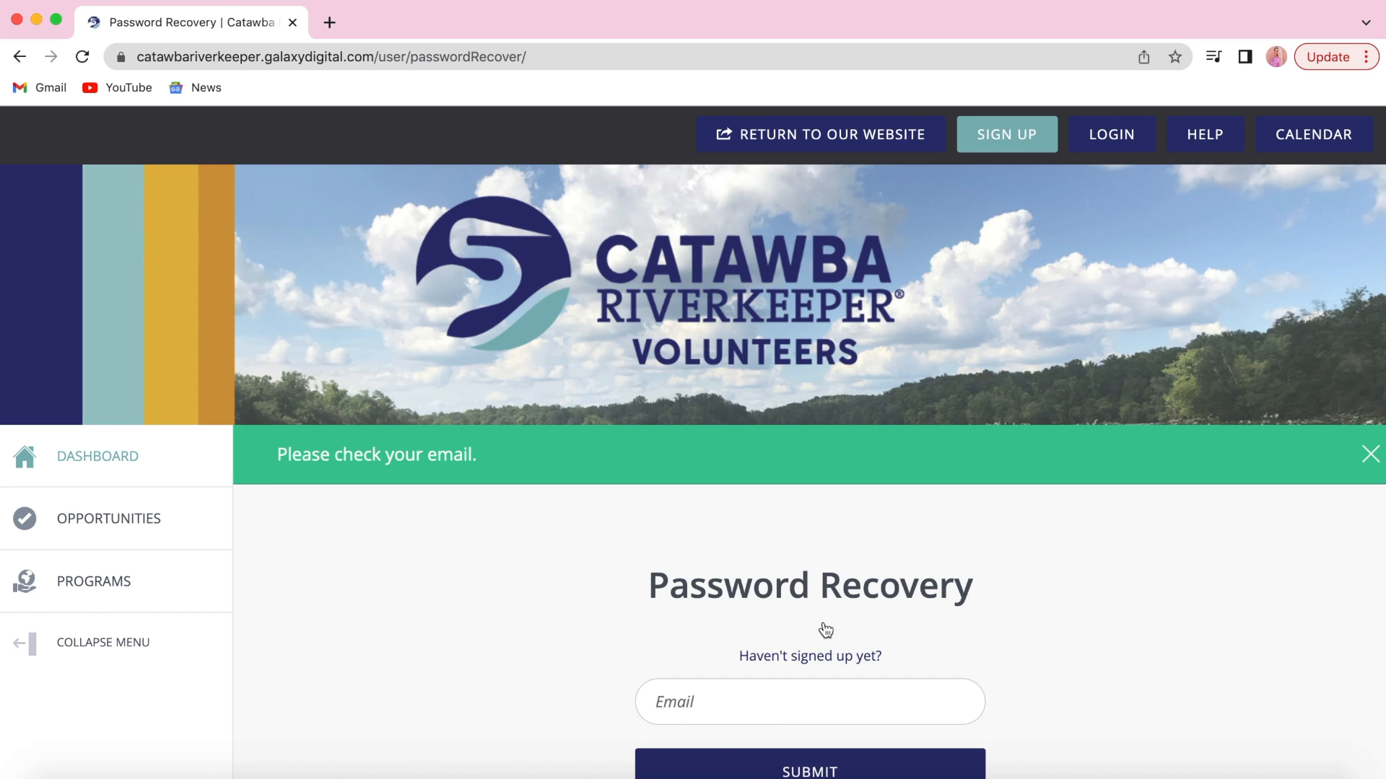